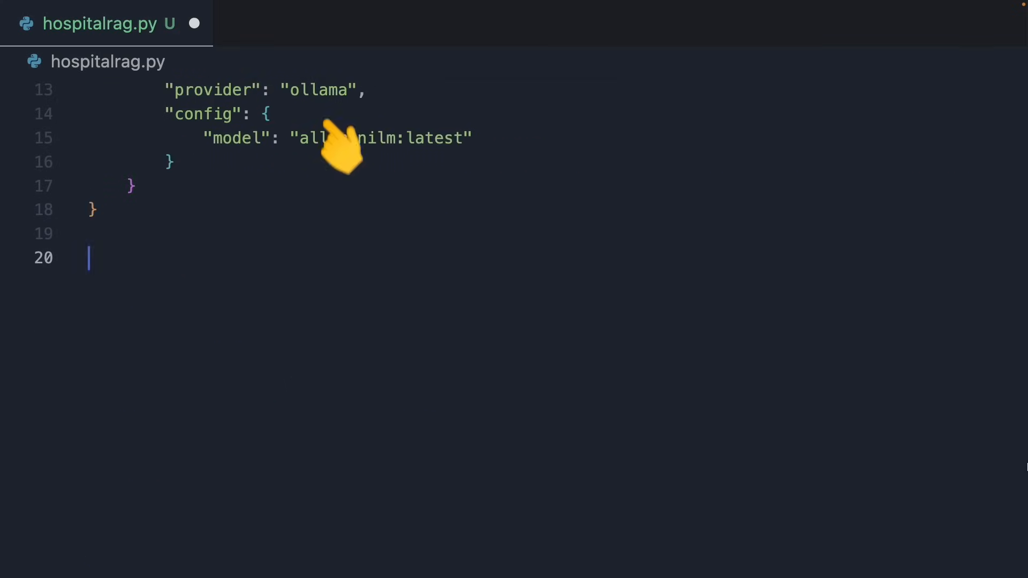
Define rag_tool from RagTool(config), a verbose insurance agent, task1 with expected_output, and crew.kickoff() output
text(rag_tool = RagTool(config=config))
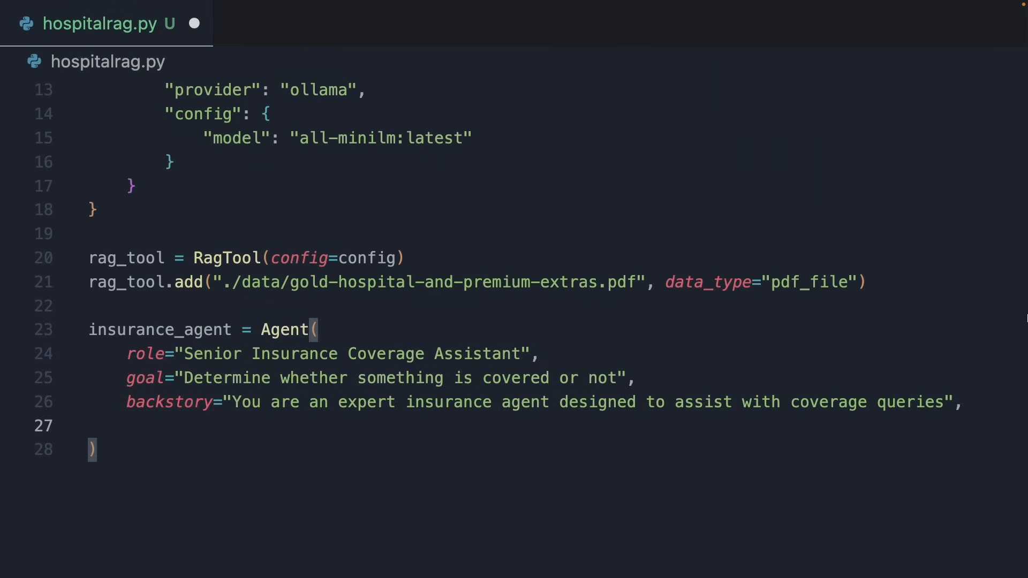
text(verbose=True,)
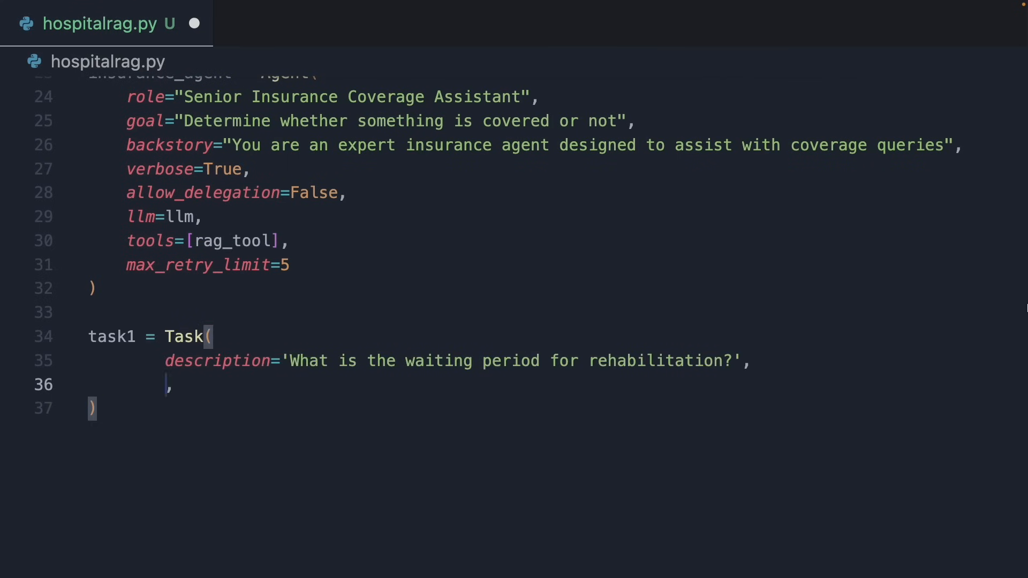
text(expected_output = "A comprehensive response as to the users question",)
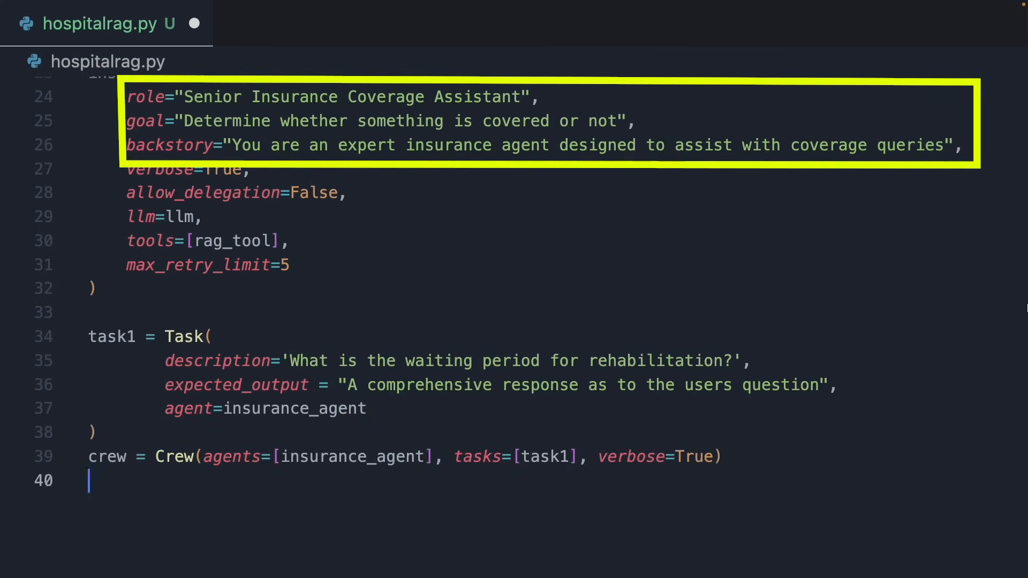
text(task_output = crew.kickoff())
text(uv run hospitalr)
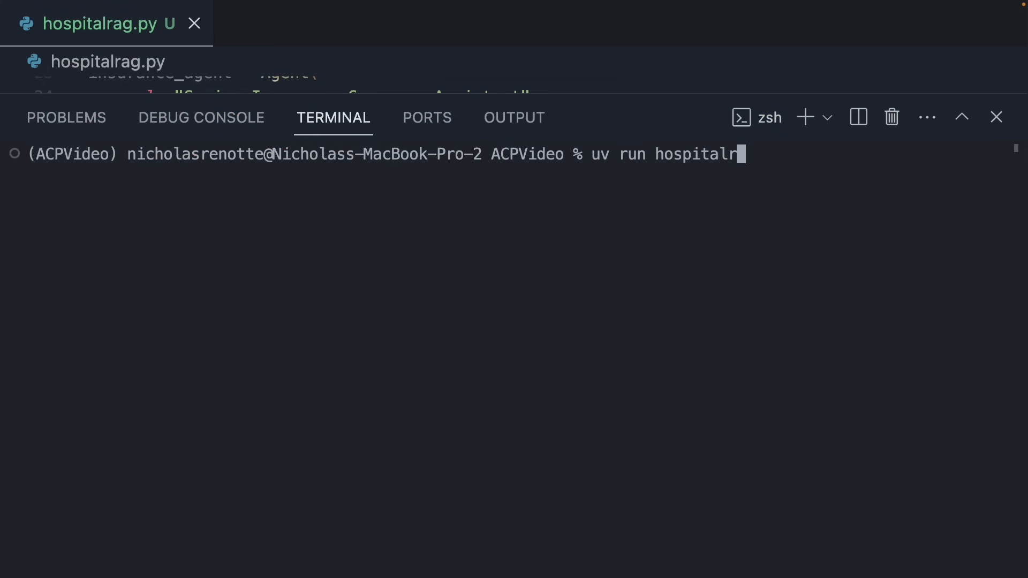
Execute uv run hospitalrag.py in the integrated terminal
key(Enter)
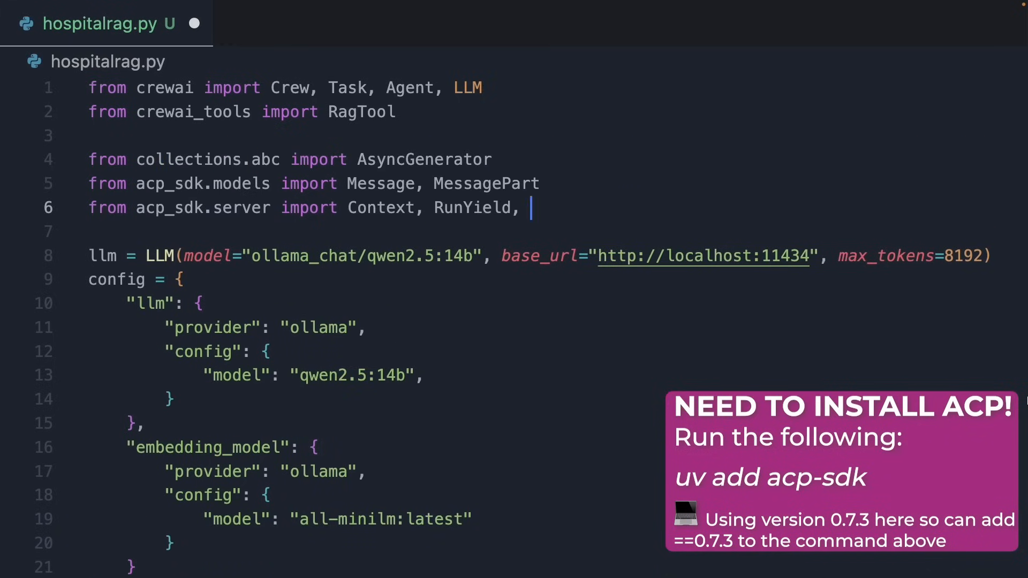
Write async policy_agent taking input[0].parts[0].content and yielding Message with str(task_output)
scroll(down, 3)
text(async def policy_agent(input: list[] )
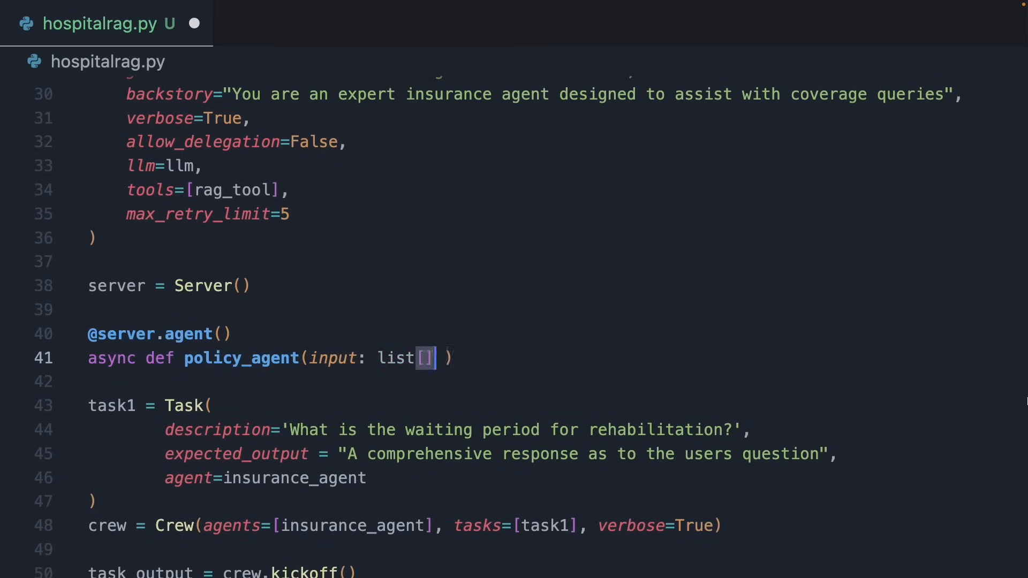
text(Message], context: Context) -> AsyncGenerator[RunYield, RunYieldResume]:)
text("This is an agent for questions around policy coverage, it uses a RAG pattern to find answers based on policy documentation. Use it to )
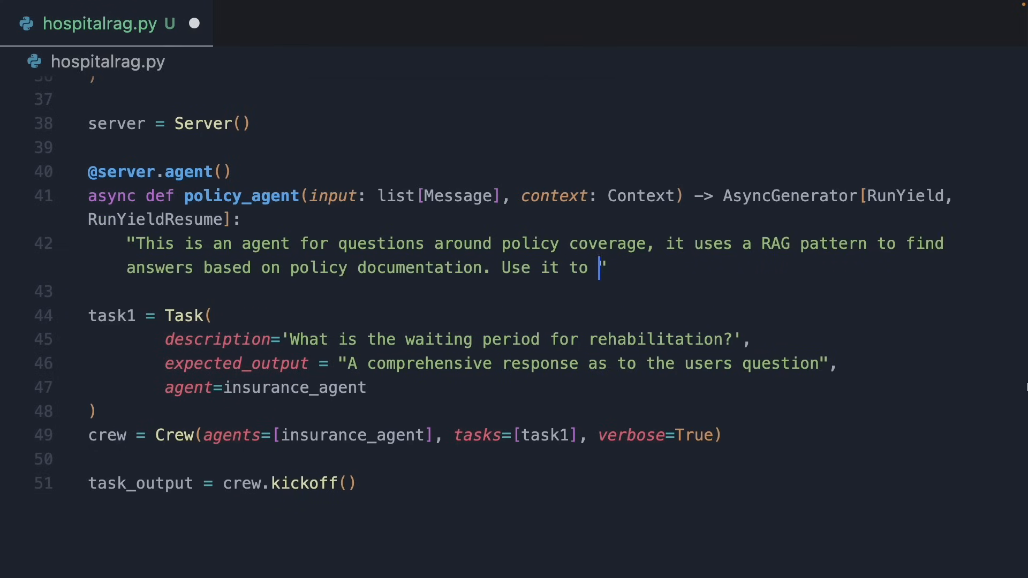
text(help answer questions on coverage and waiting periods)
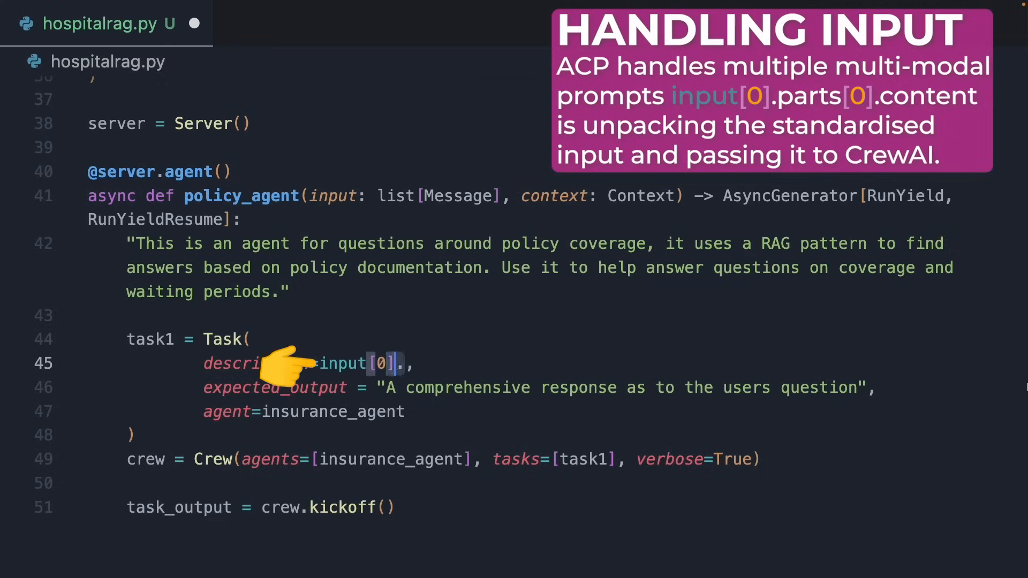
text(.parts[0].content)
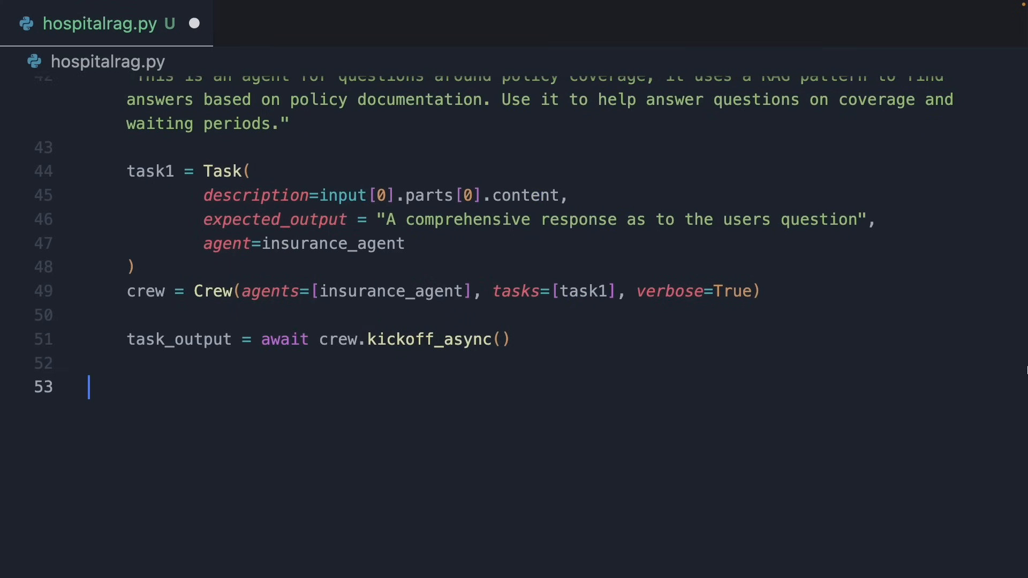
text(yield Message(parts=[MessagePart(content=str(task_output))]))
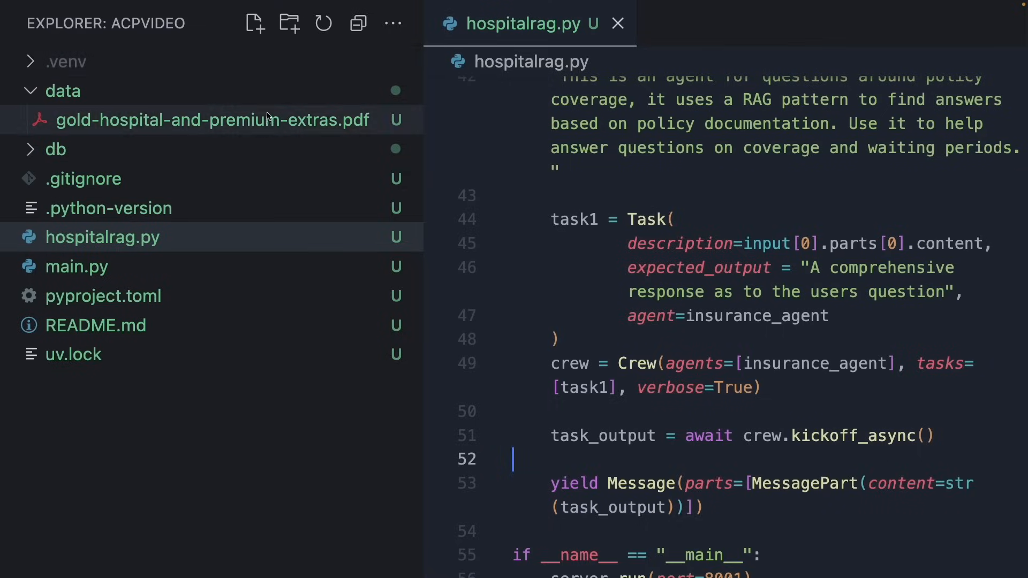
Begin naming a new client.py file in the Explorer
text(cliet)
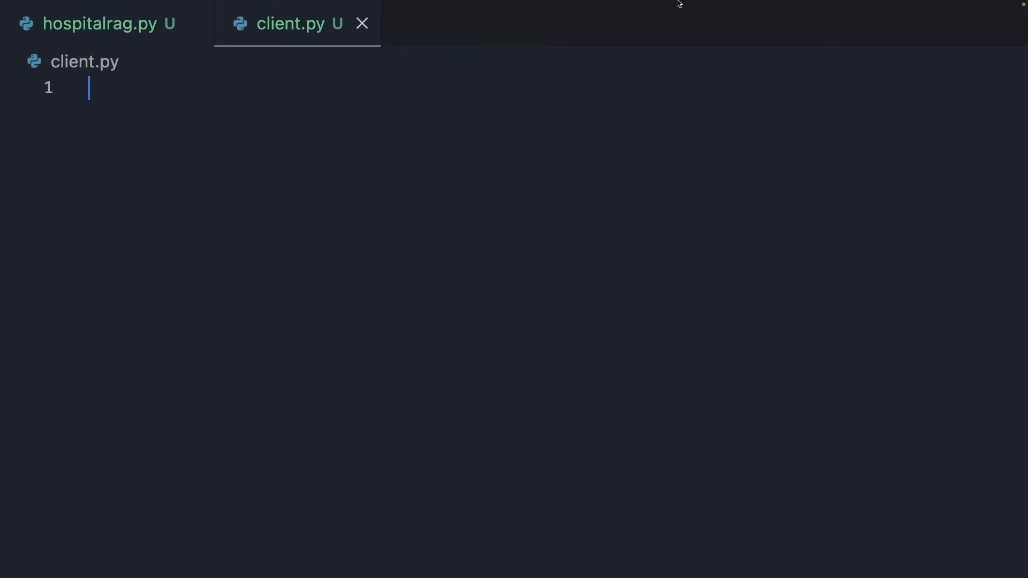
Start client.py with an import asyncio line
text(import asyncio)
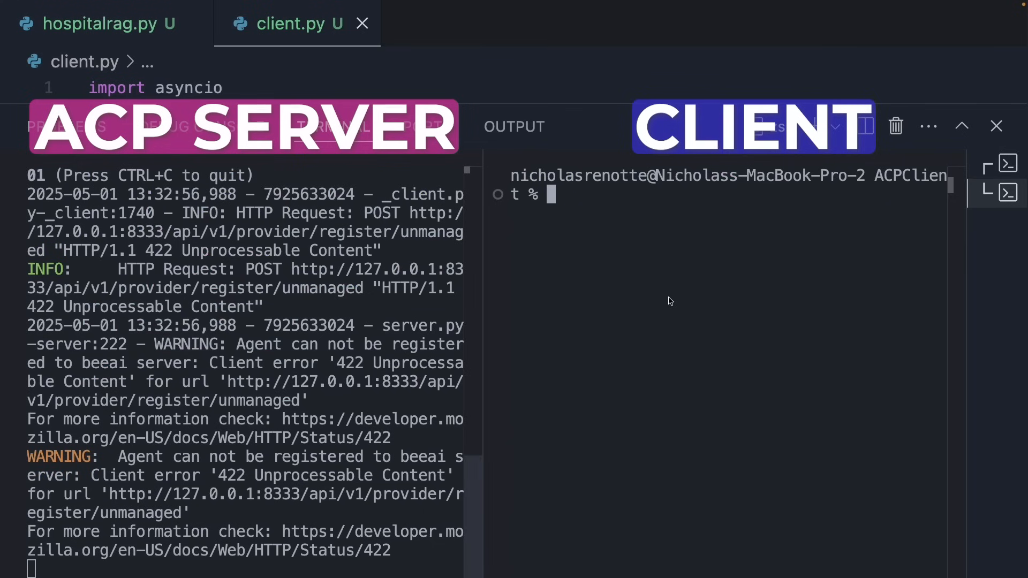
Enter uv run client.py in the right-hand terminal against the running server
text(uv run client.py)
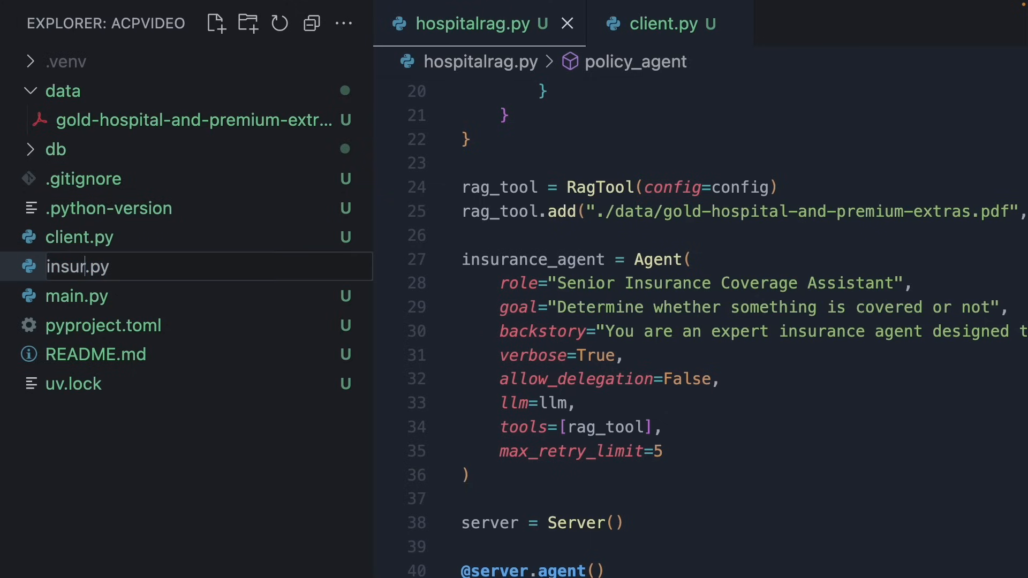
Rename the file to insuranceacpserver.py and start naming hospitalacpserver.py
text(ance)
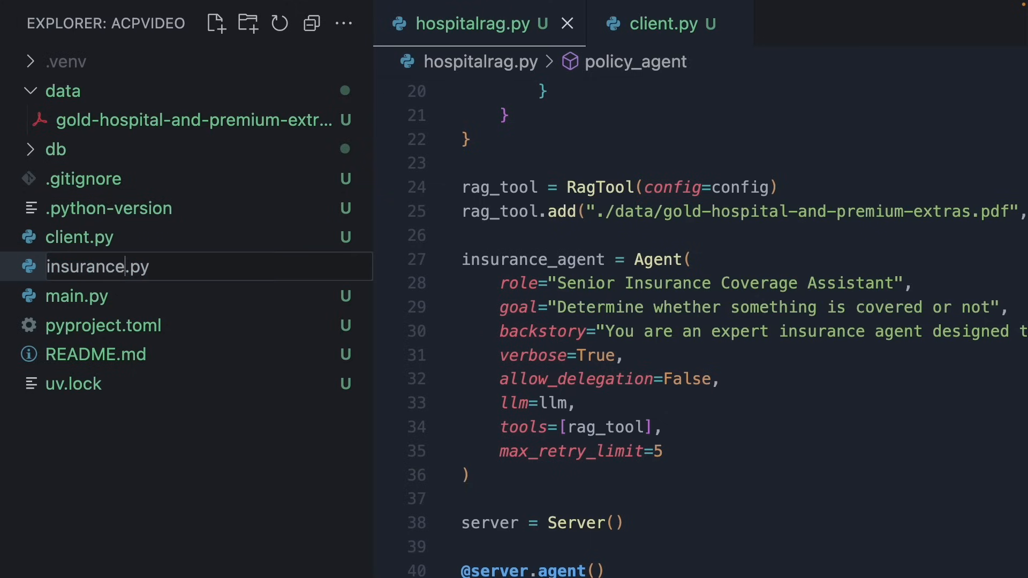
key(Backspace)
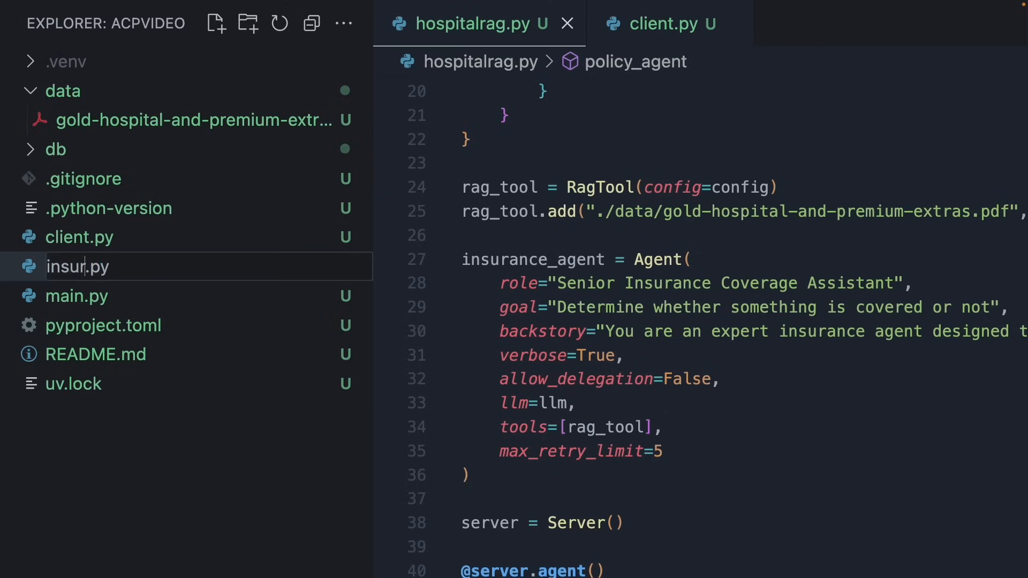
text(anceacpserver)
text(heal)
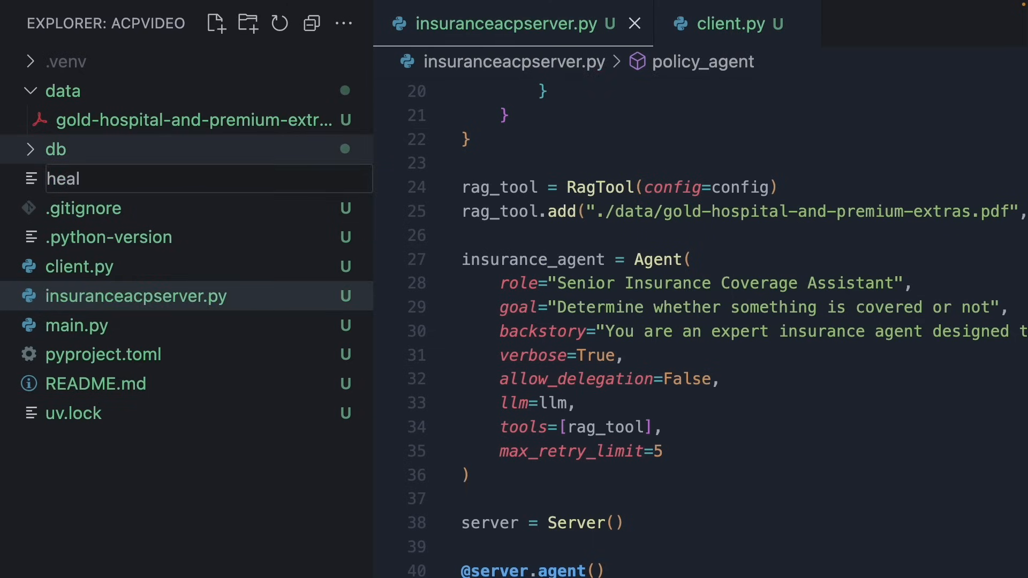
text(hospit)
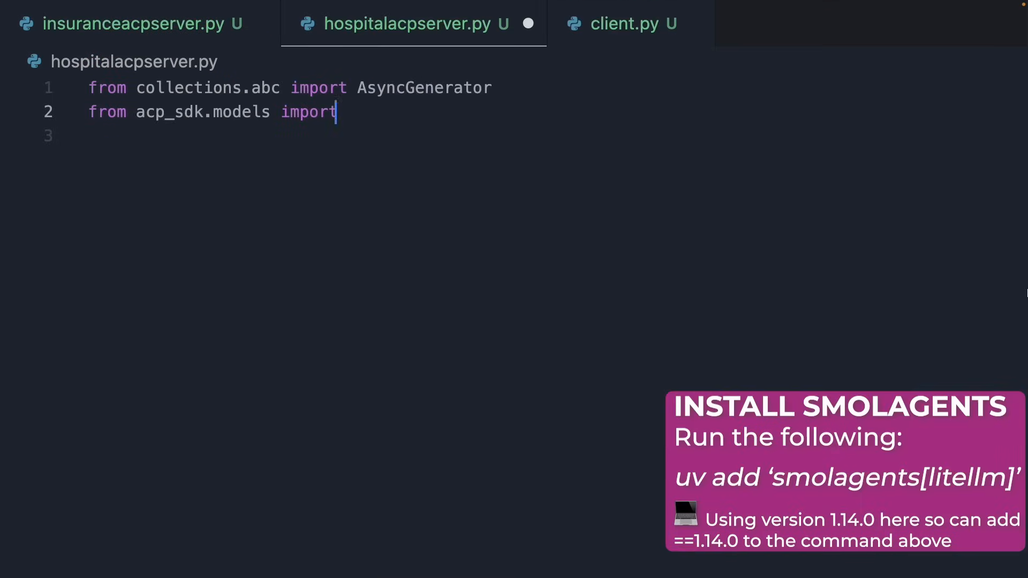
Import Message and MessagePart, create server = Server and begin the LiteLLMModel model_id
text(Message, MessagePart)
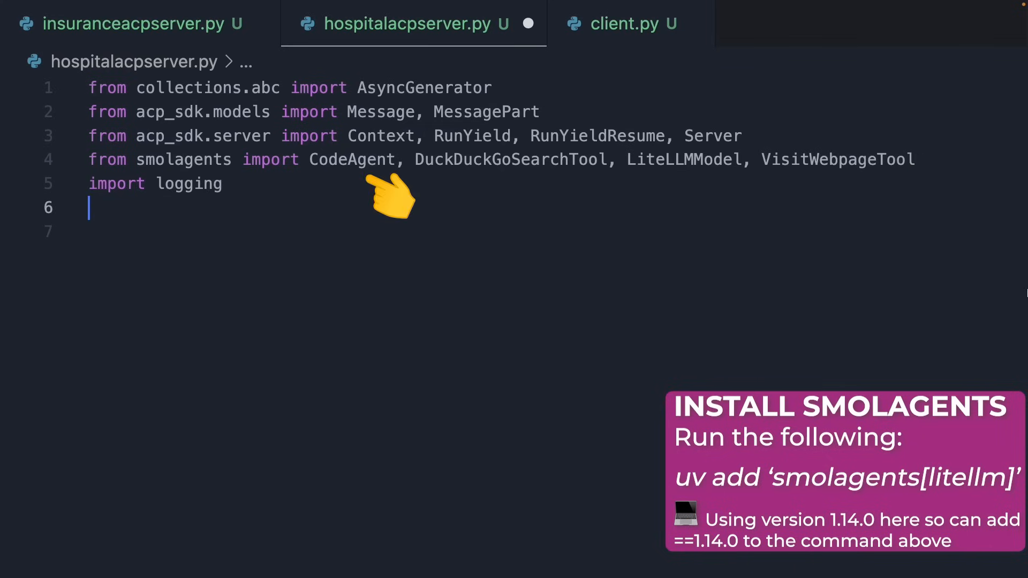
mouse_move(525, 204)
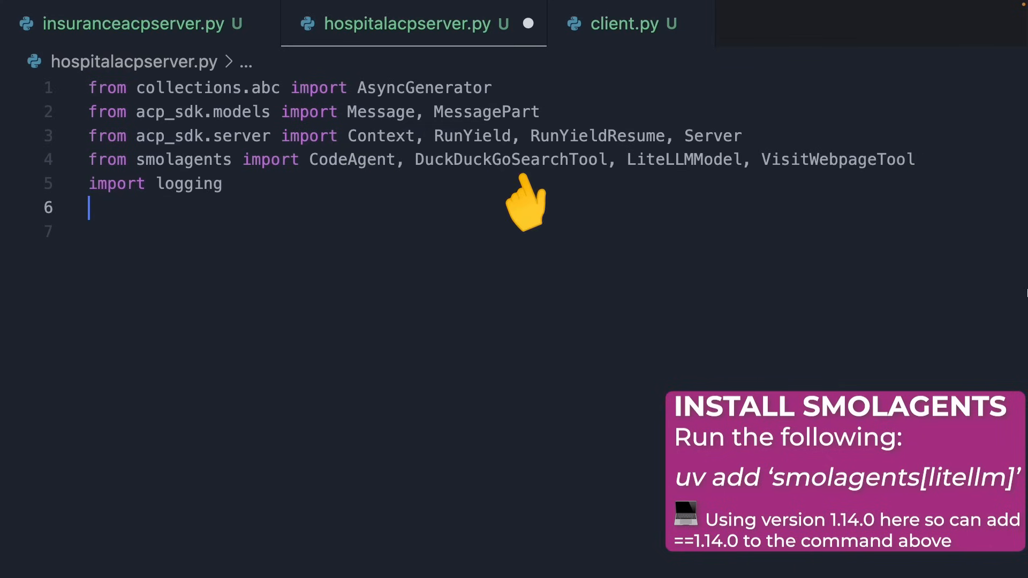
mouse_move(806, 204)
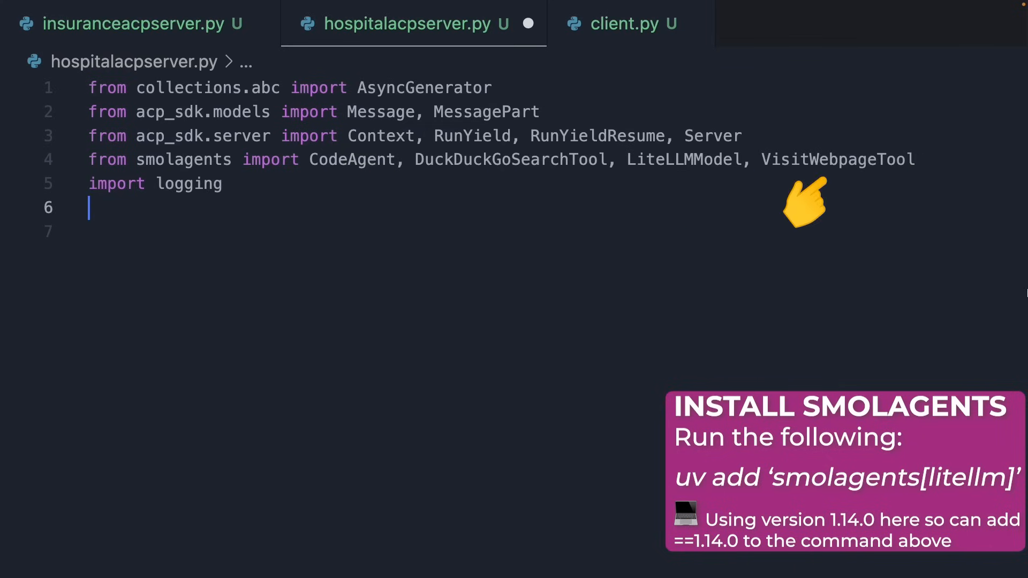
text(server = Server()
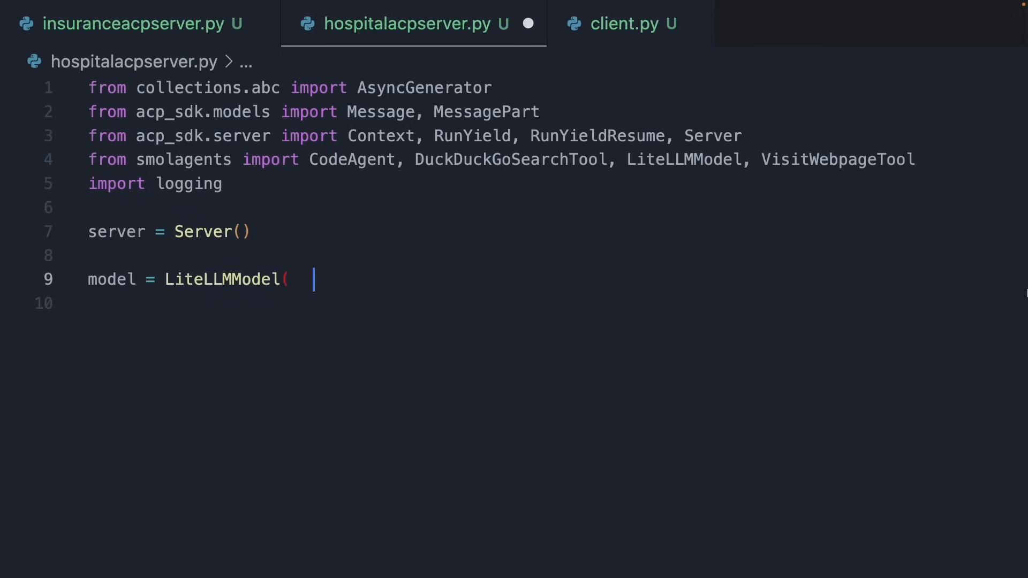
text(model_id="")
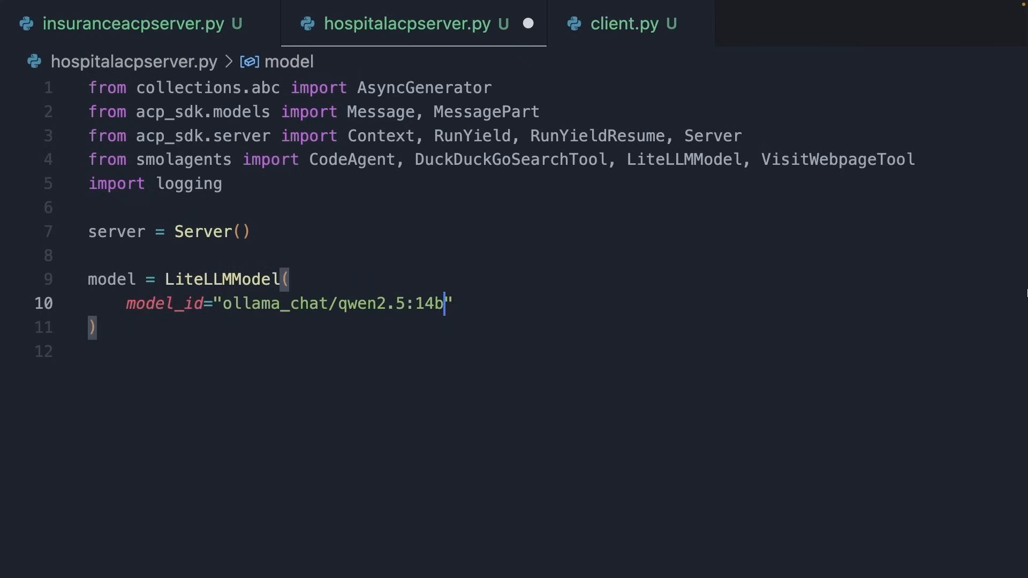
text(,)
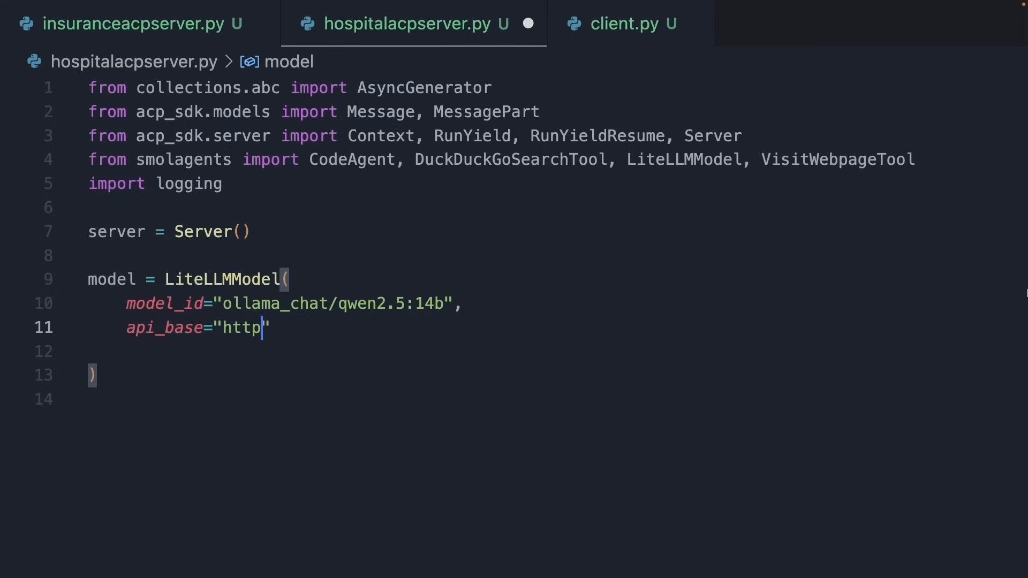
text(://localhost:11434",)
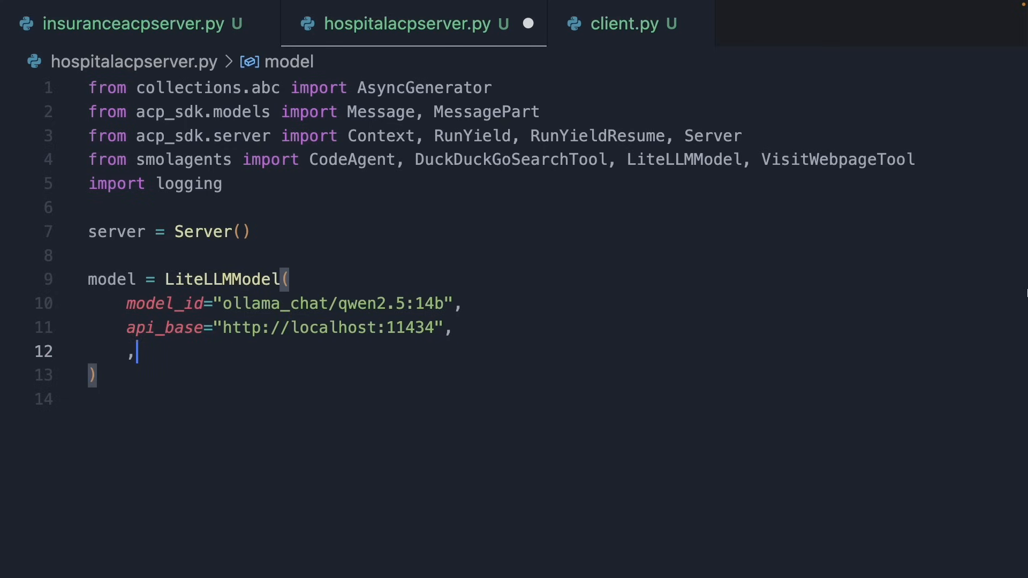
text(api_key="your-api-key")
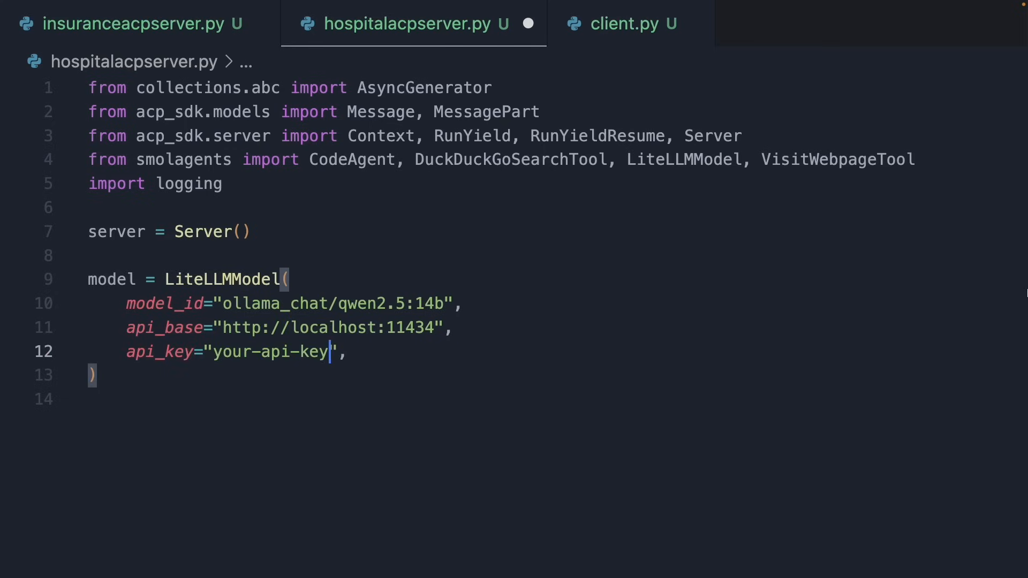
text(num_ctx=8192,)
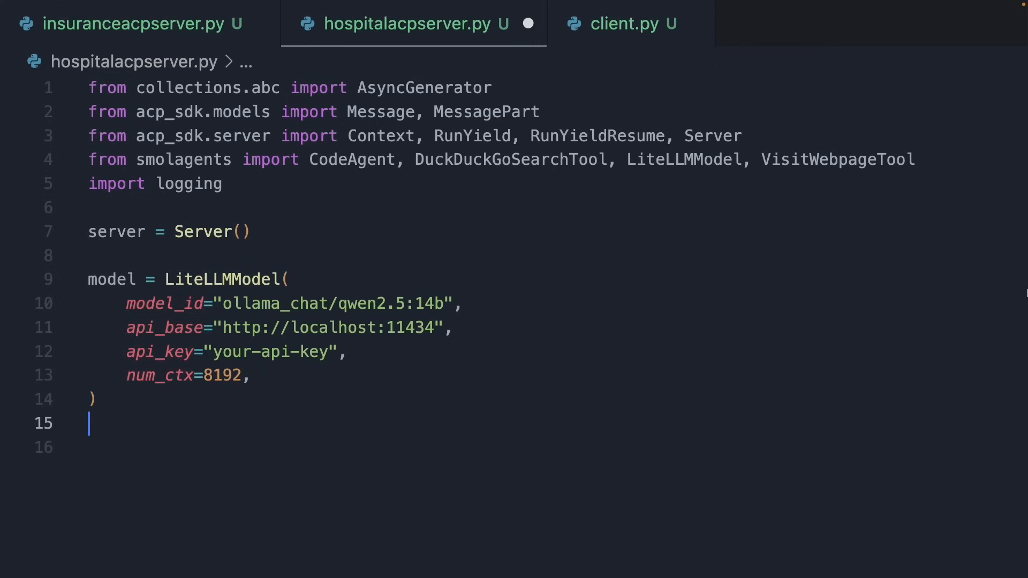
text(@server.agent()
text(async)
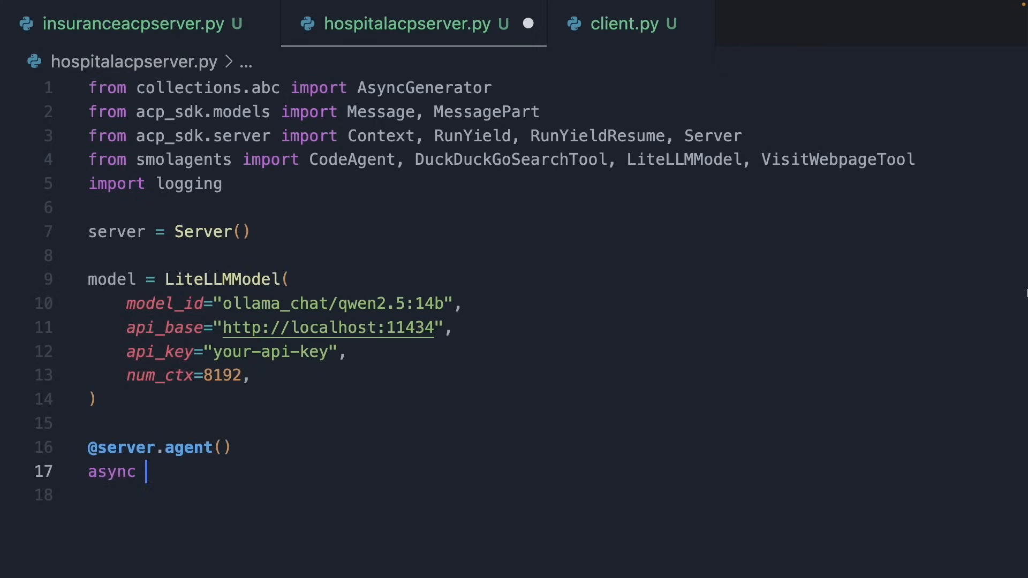
Declare async health_agent(input, context) returning AsyncGenerator with a docstring about hospital health questions for patients
text(def health_agent(input: list ))
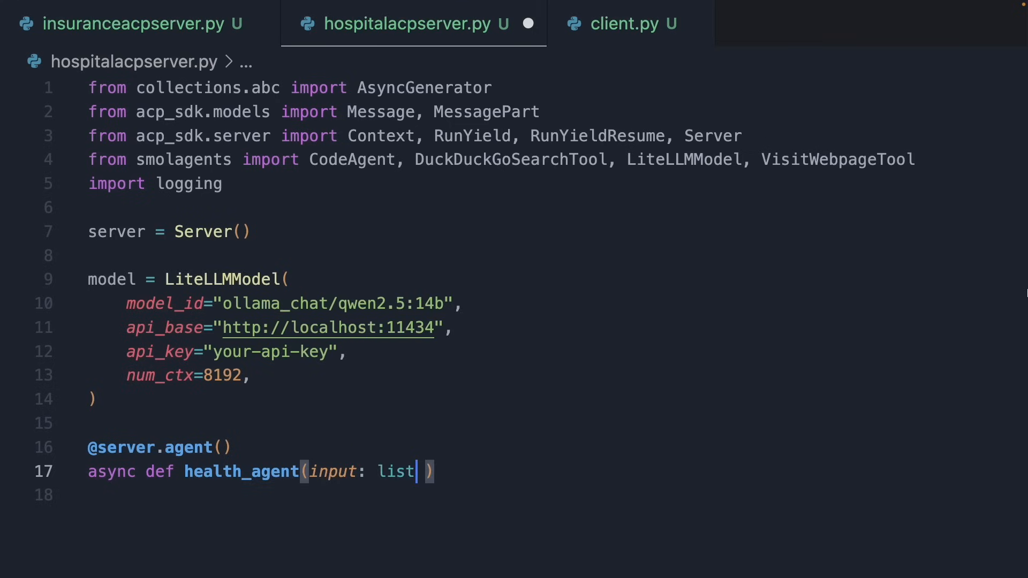
text([Message], context: Context) -> :)
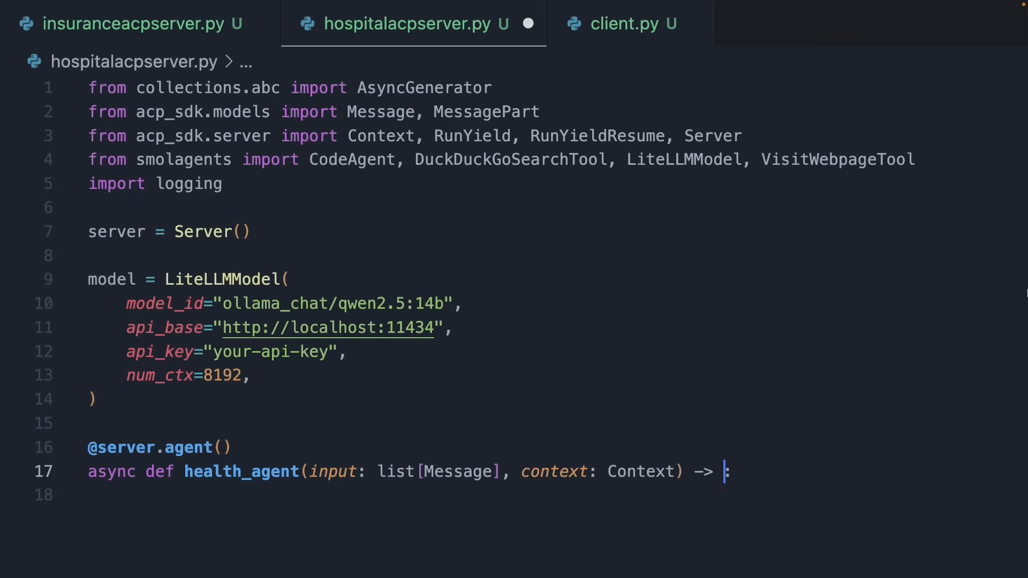
text(AsyncGenerator[RunYield, RunYieldResume])
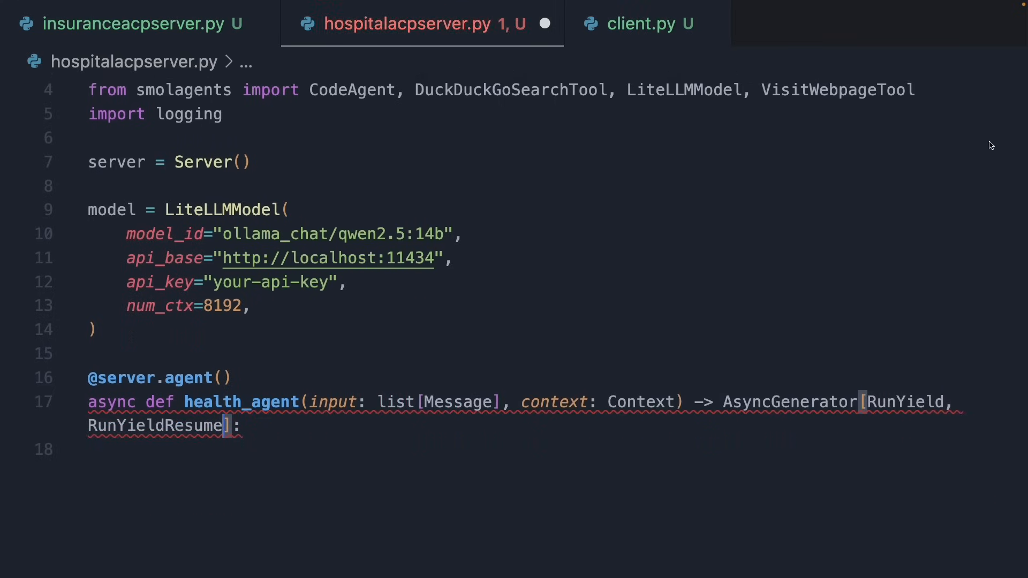
scroll(down, 3)
text("This is a CodeAgent which supports )
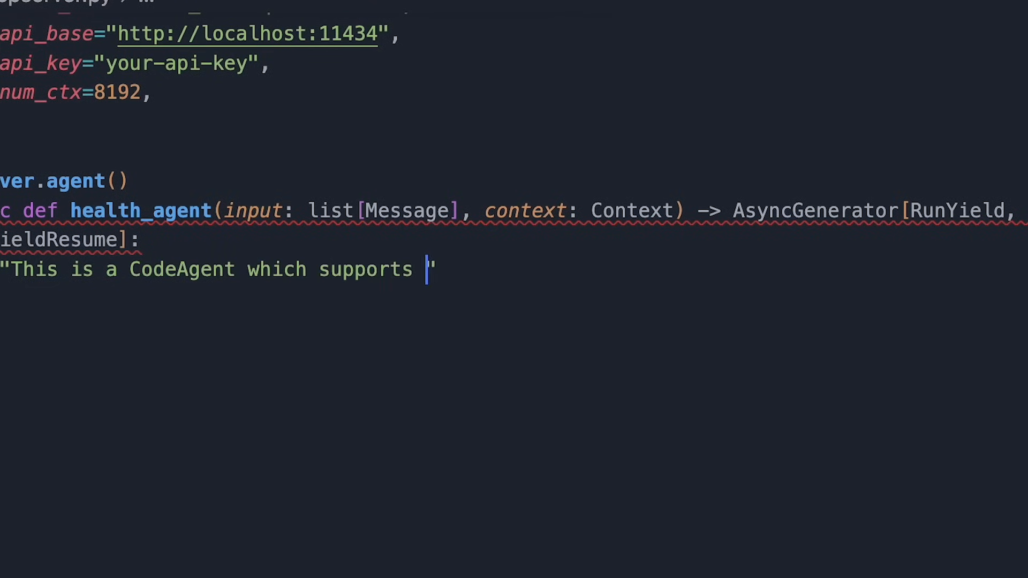
text(the hospital to handle health based questions for patients)
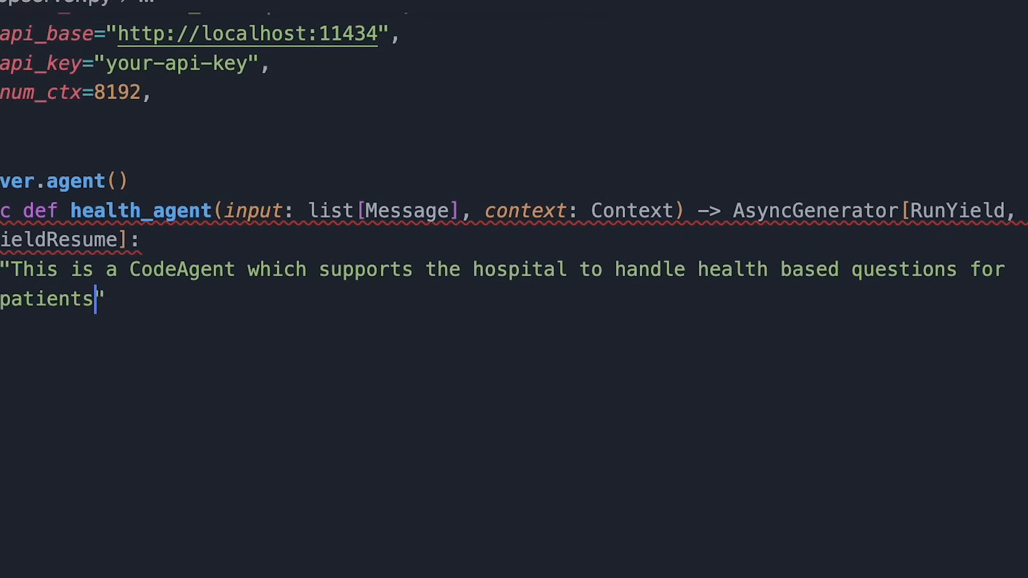
text(. Current or prospective patients can use it to)
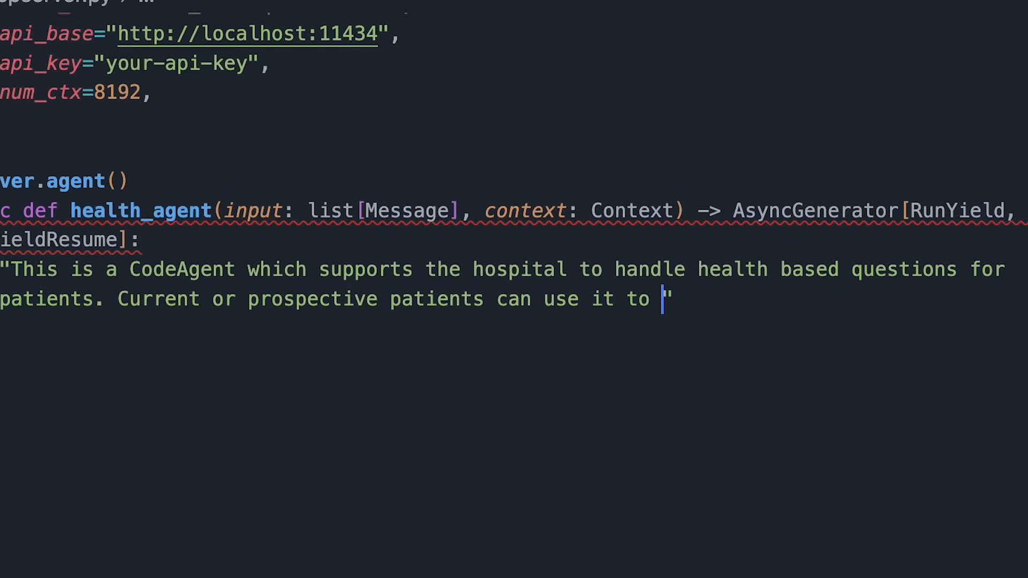
text(find answers about their health hospital treatments.)
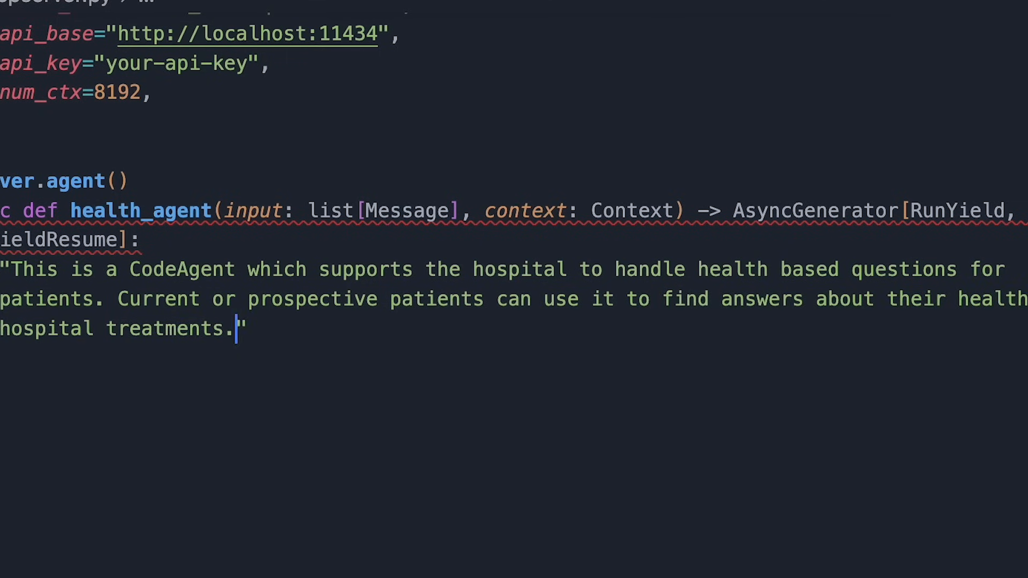
Build the CodeAgent with model, run it on input[0].parts[0].content and yield Message with str(response)
text(agent = CodeAgent(tools=[DuckDuckGoSearchTool(), VisitWebpageTool()
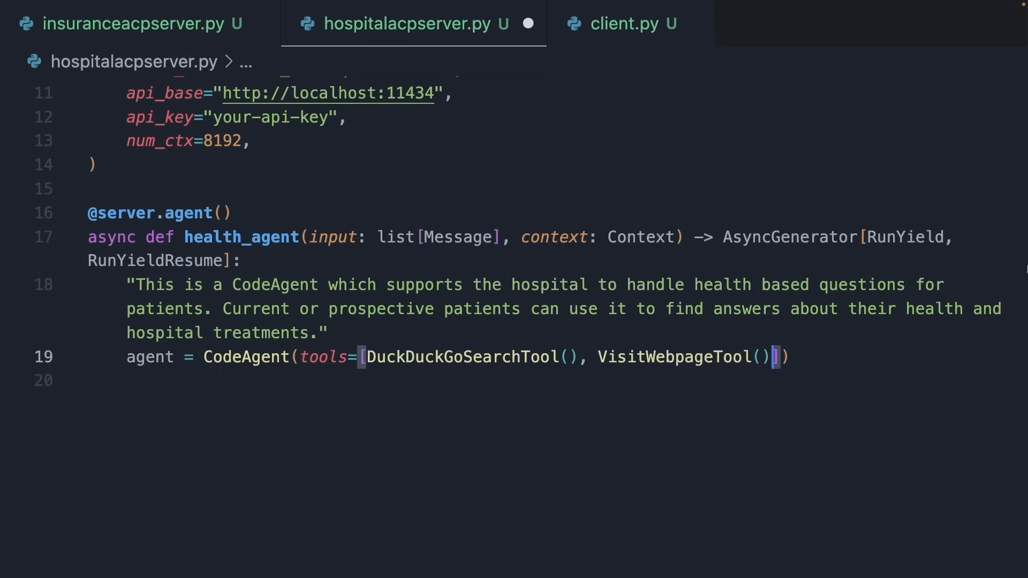
text(, model=model)
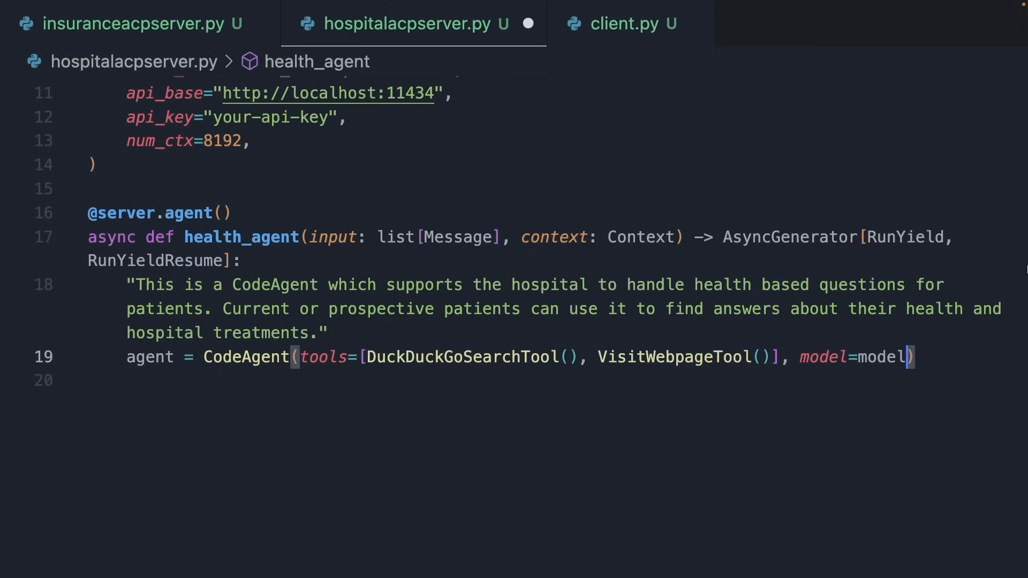
text(prompt = input[)
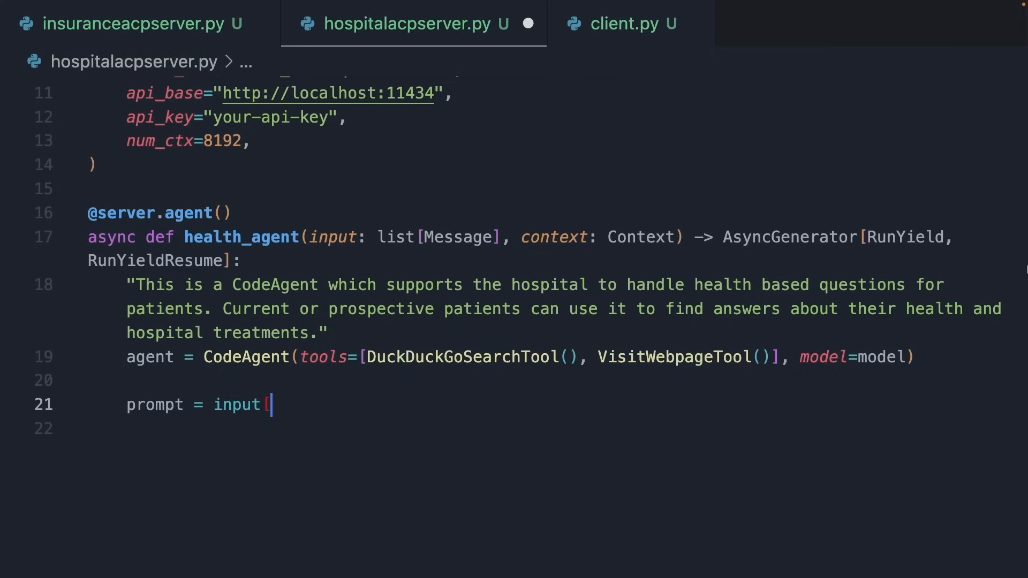
text([0].parts[0].content)
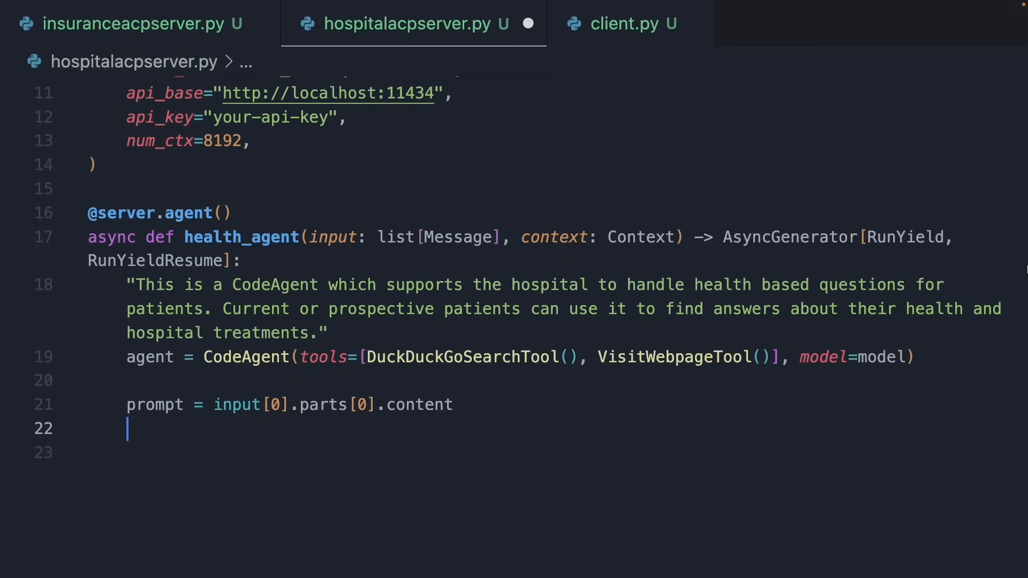
text(response = agent.run())
text(yield)
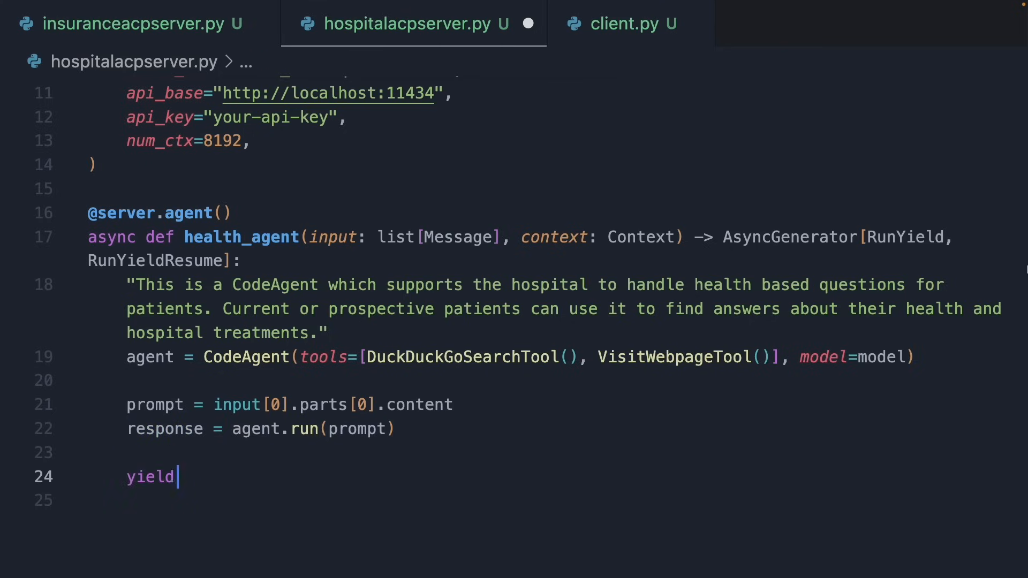
text(Message(parts=[MessagePart()]))
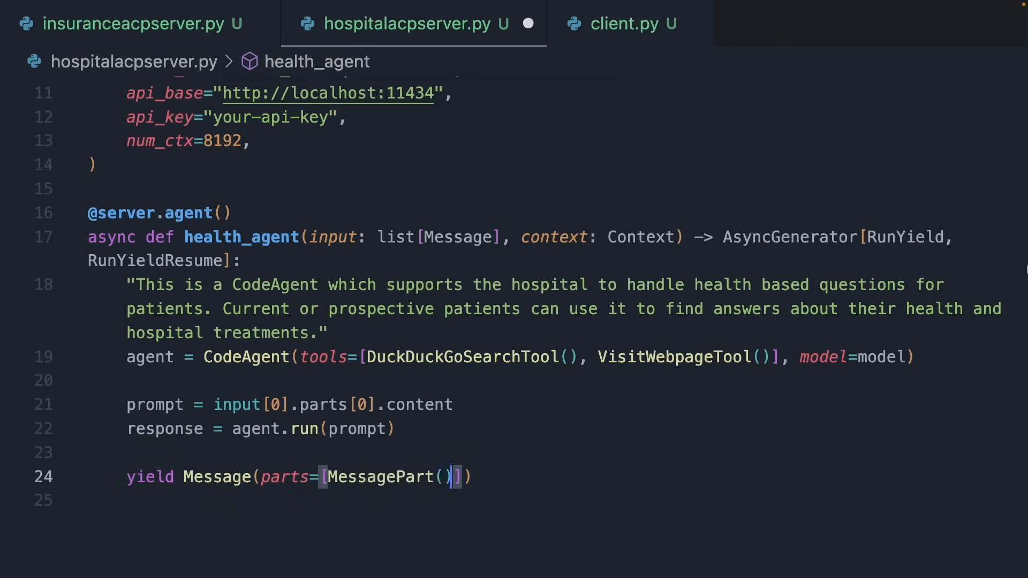
text(content=)
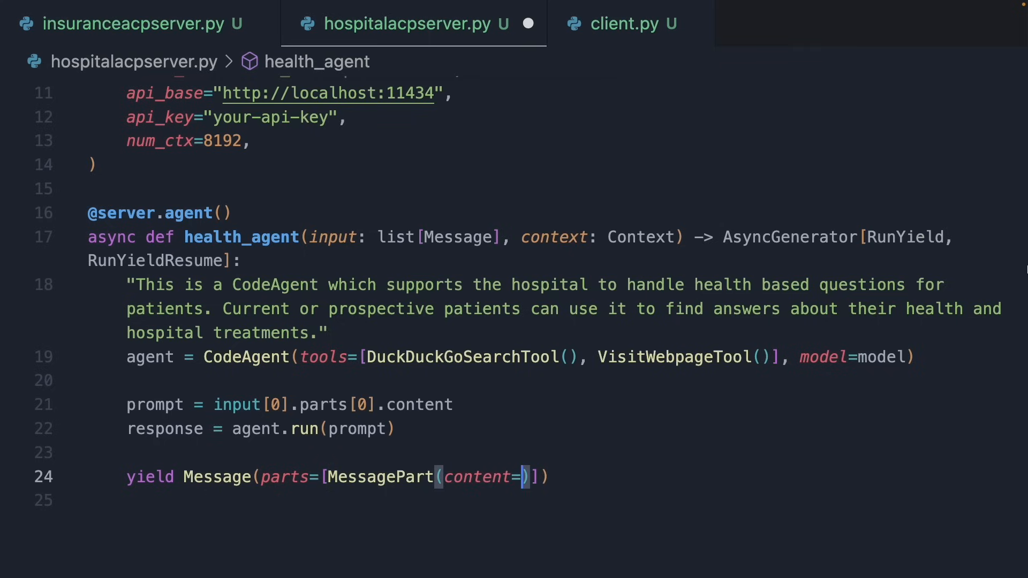
text(str(response)
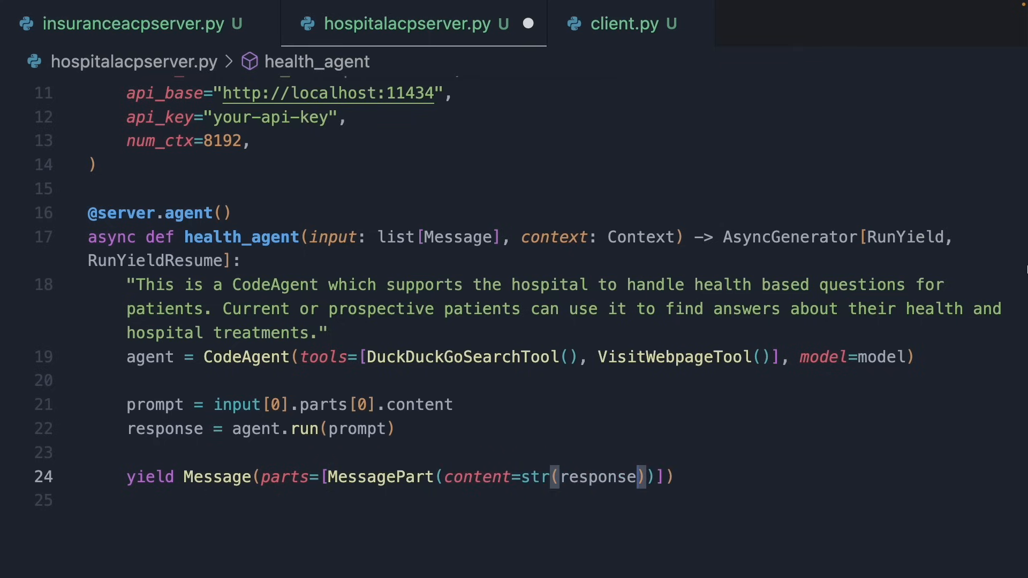
Add the __main__ guard calling server.run()
text(if __name__ == "")
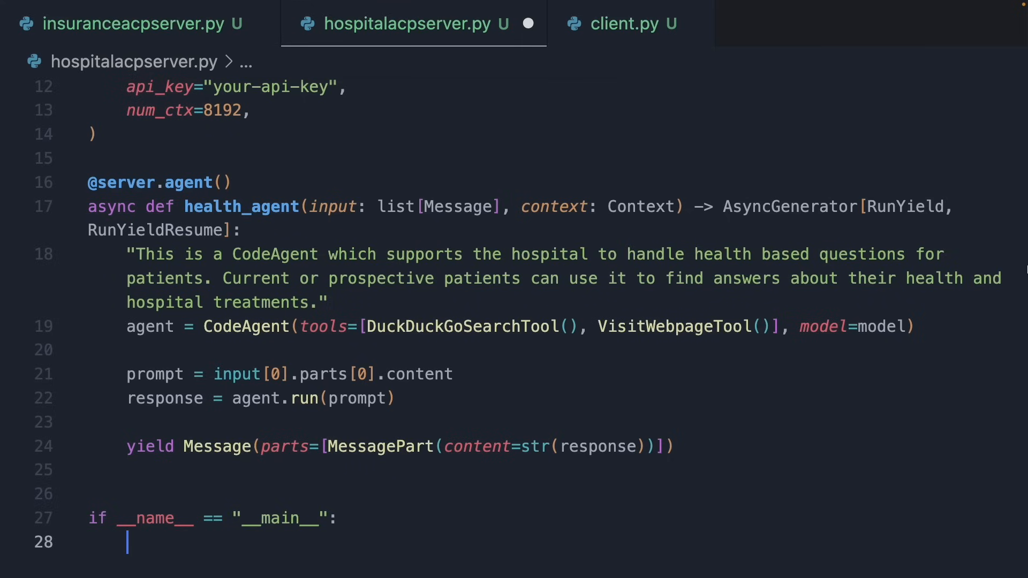
text(server.run())
text(uv r)
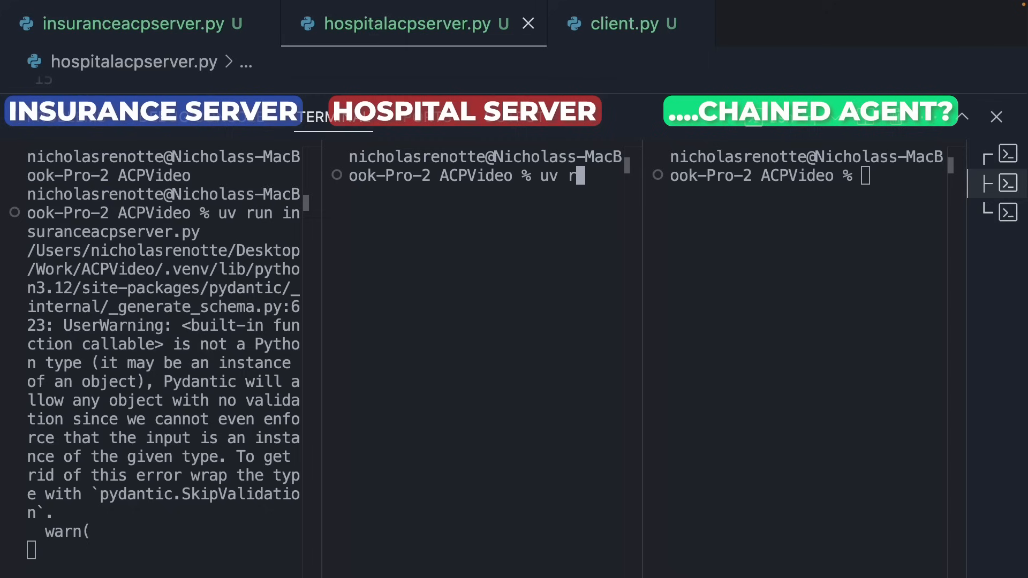
Run hospitalacpserver.py with uv in the middle terminal pane
text(hospitalacpserver.py)
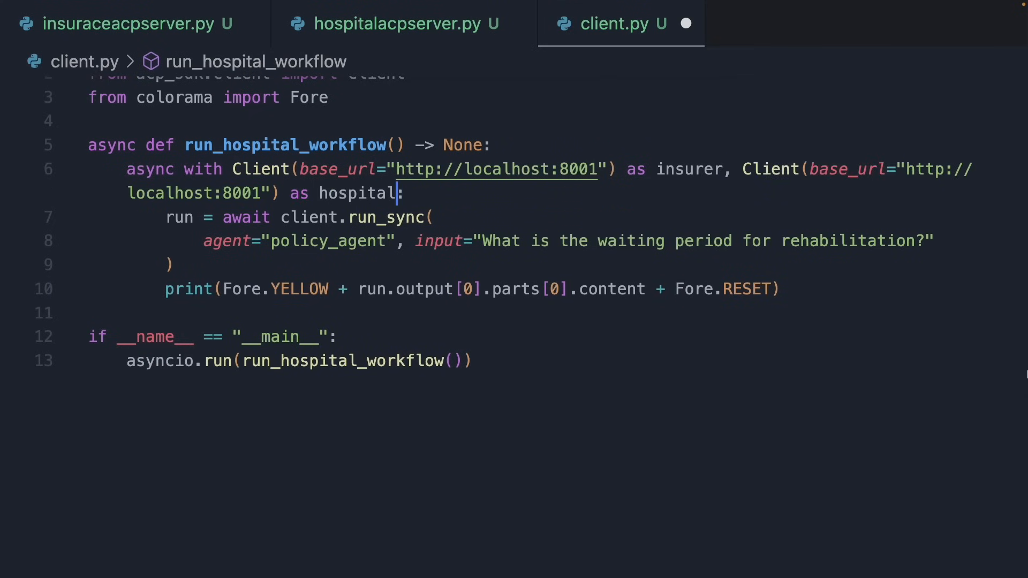
Point the hospital Client base_url at port 8000 and start the run1 call line
text(8000)
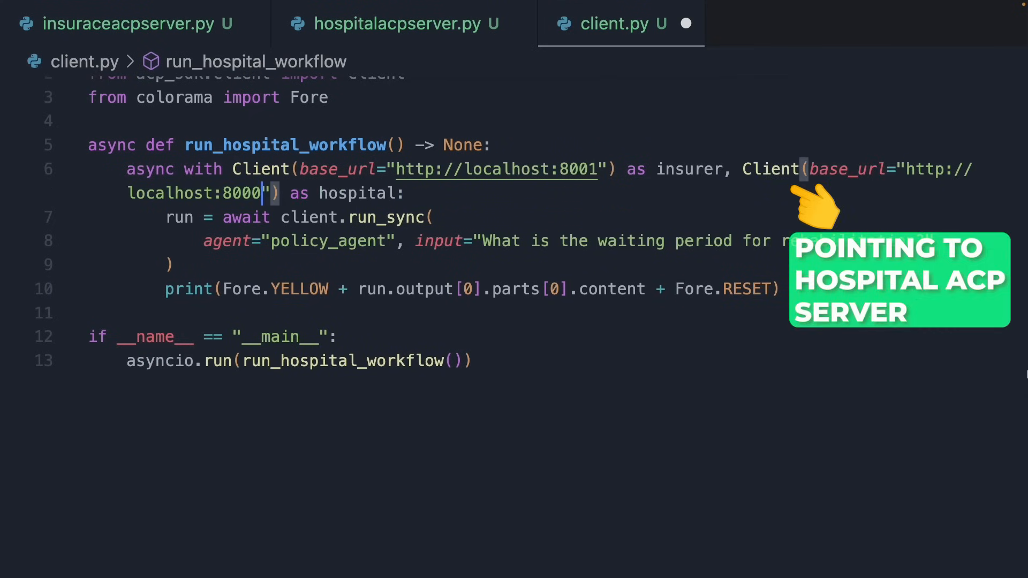
key(Enter)
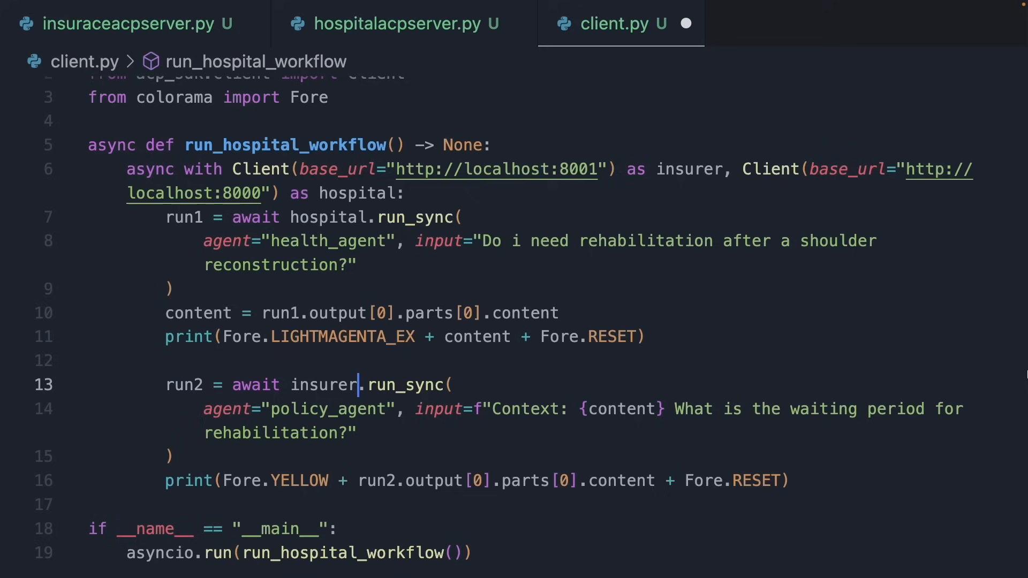
mouse_move(686, 23)
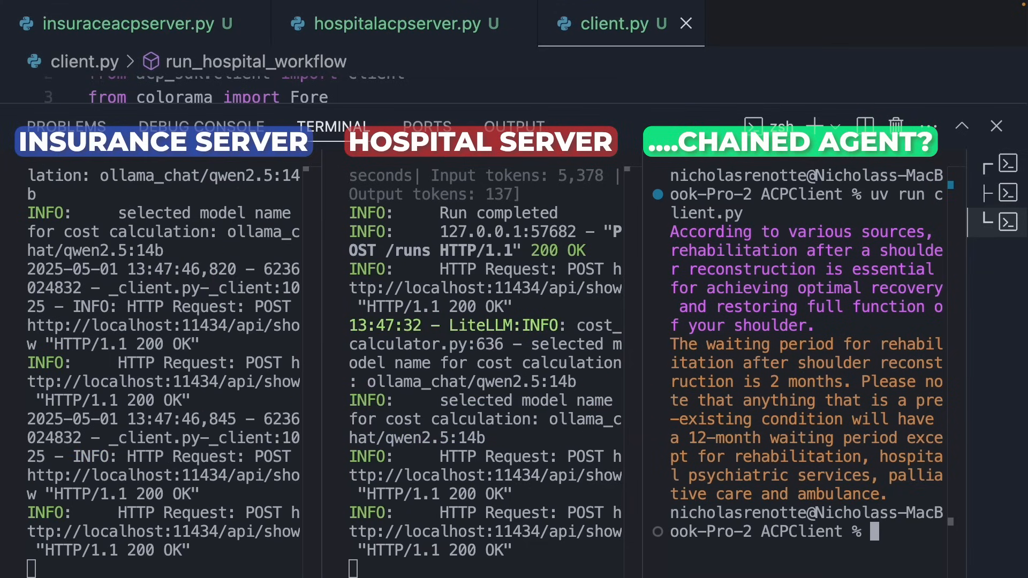
Return from the chained-run terminal output to editing client.py
click(996, 126)
text(from)
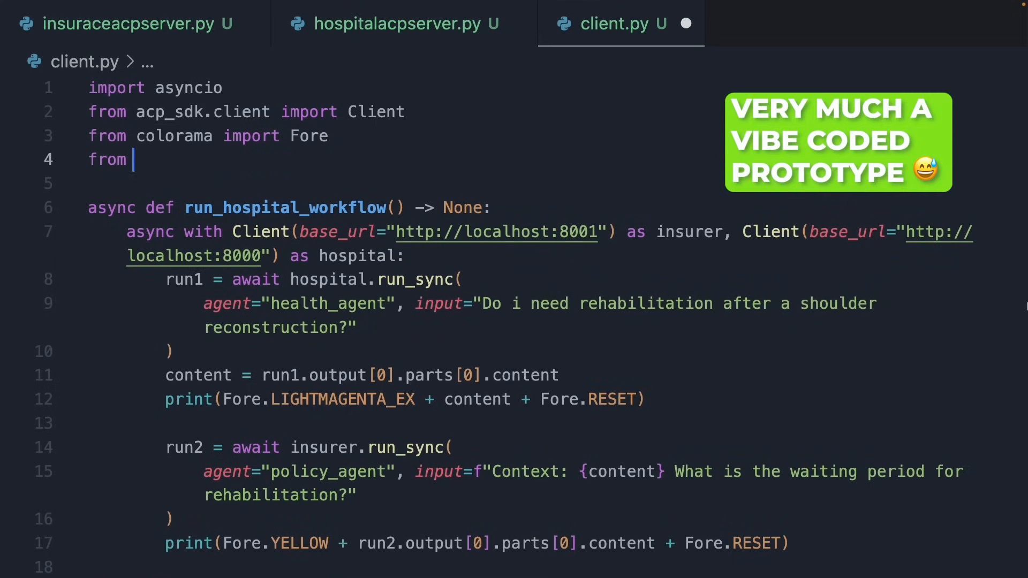
Import LiteLLMModel from smolagents and define model = LiteLLMModel for qwen2.5:14b with num_ctx=8192
text(smolagents import LiteLLMModel)
text(from fastacp import AgentCollection, ACPCallingAgent)
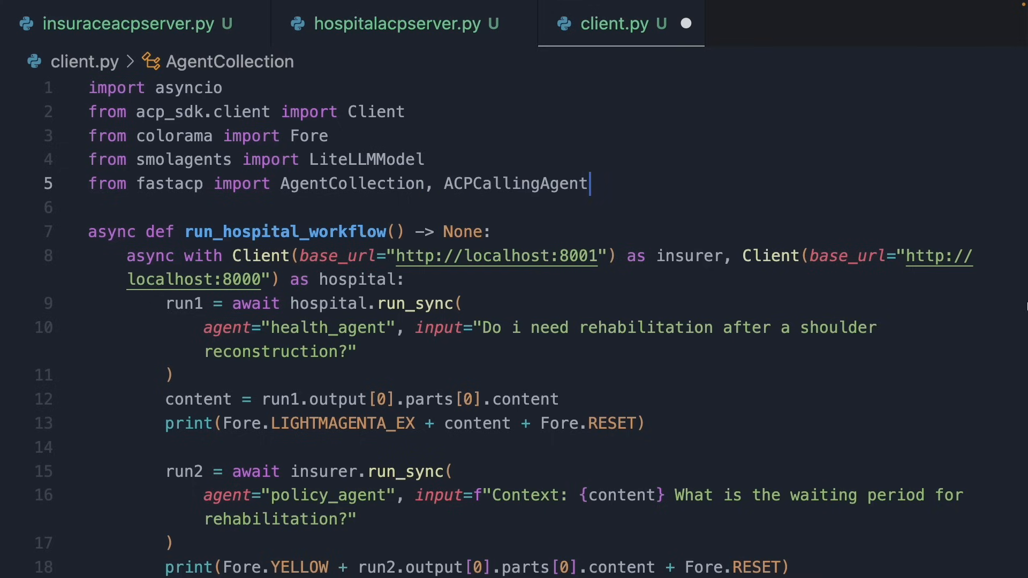
text(model = LiteLLMModel()
text(model_id="ollama_chat/qwen2"))
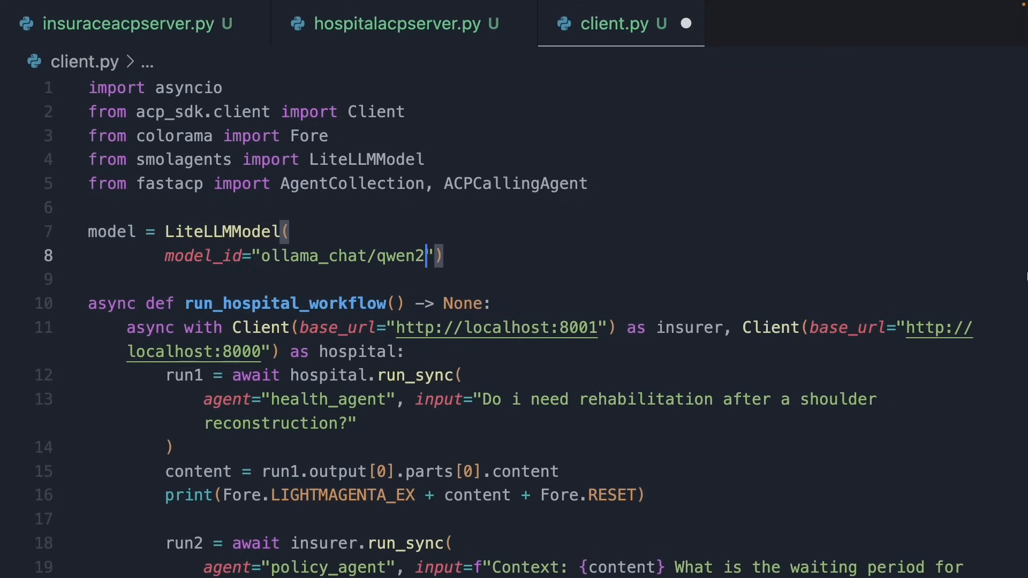
text(.5:14b",)
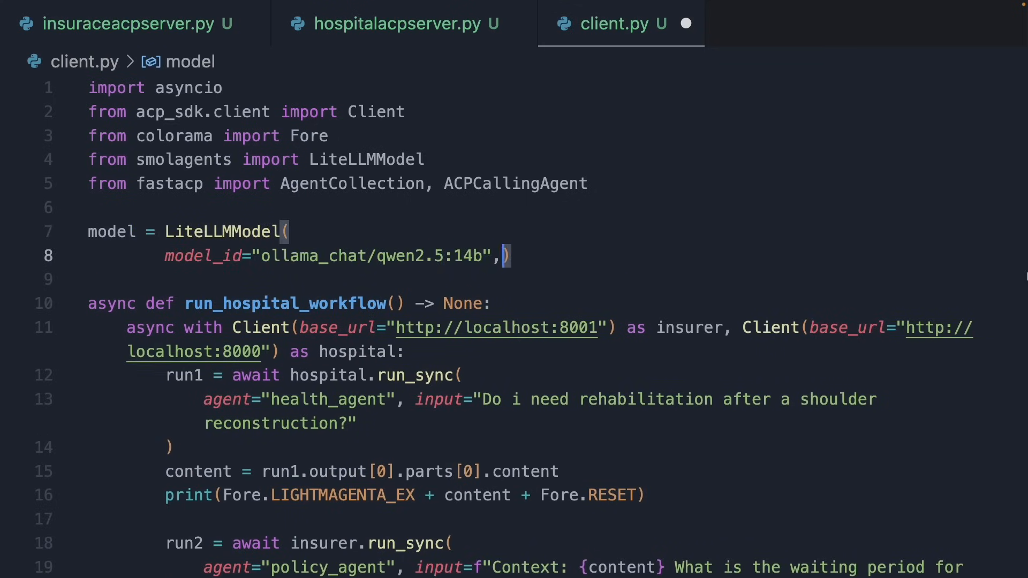
text(num_ctx=8192))
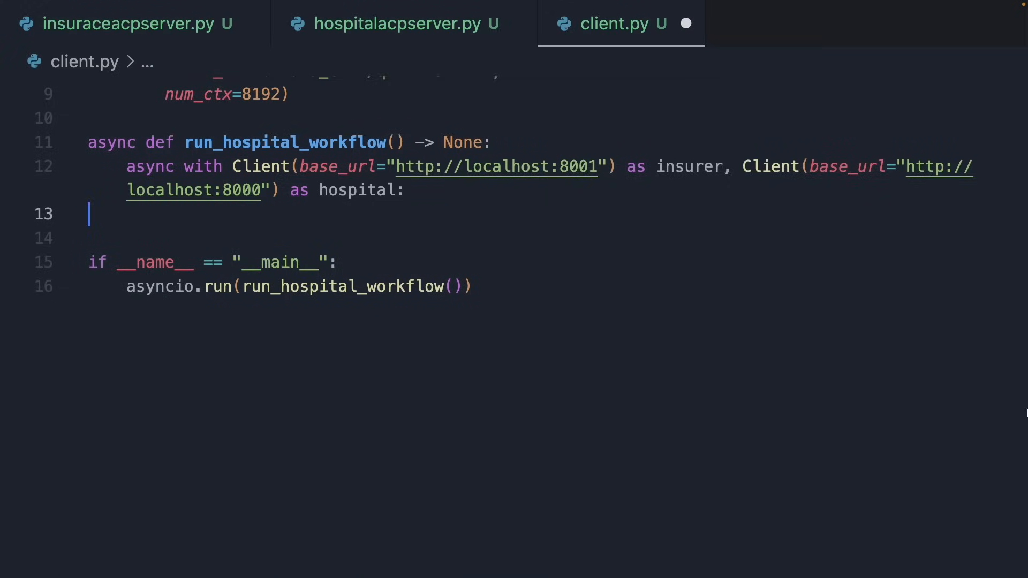
Build agent_collection via AgentCollection.from_acp(insurer, hospital) and an acp_agents dict of agent name to client, then print it
text(agent_collection = await AgentCollection.)
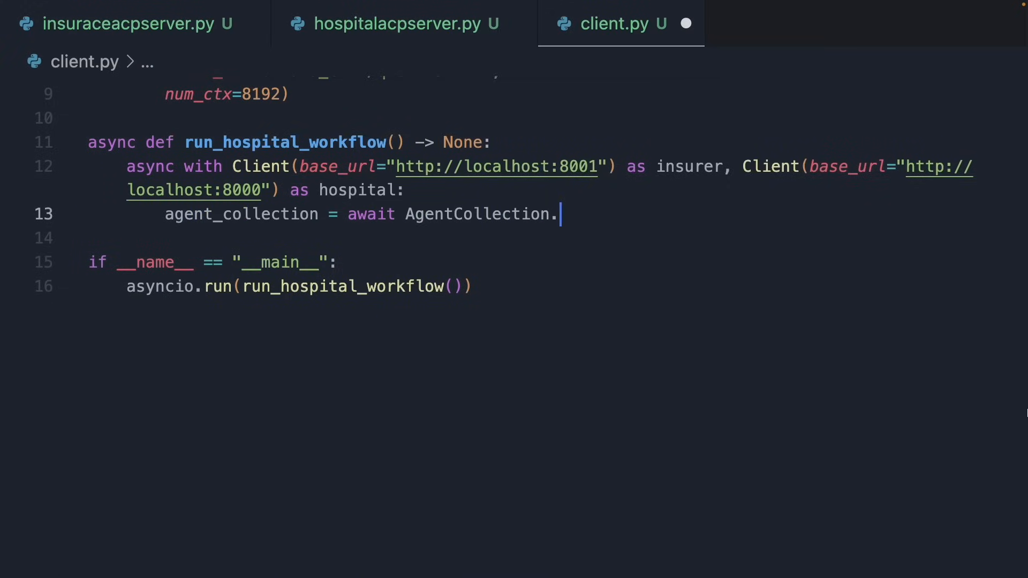
text(from_acp(insurer, hospital))
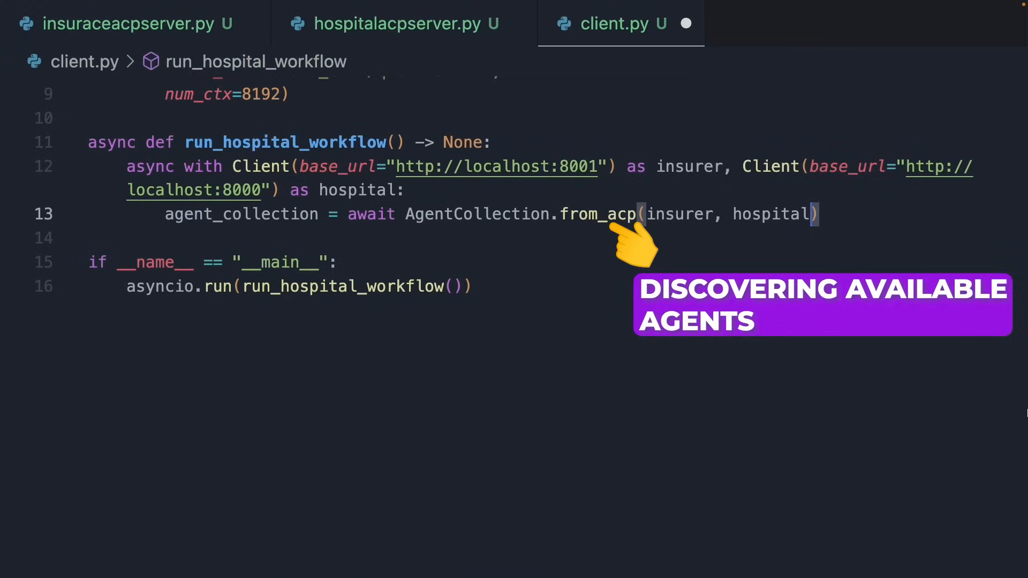
text(acp_agents = {for client})
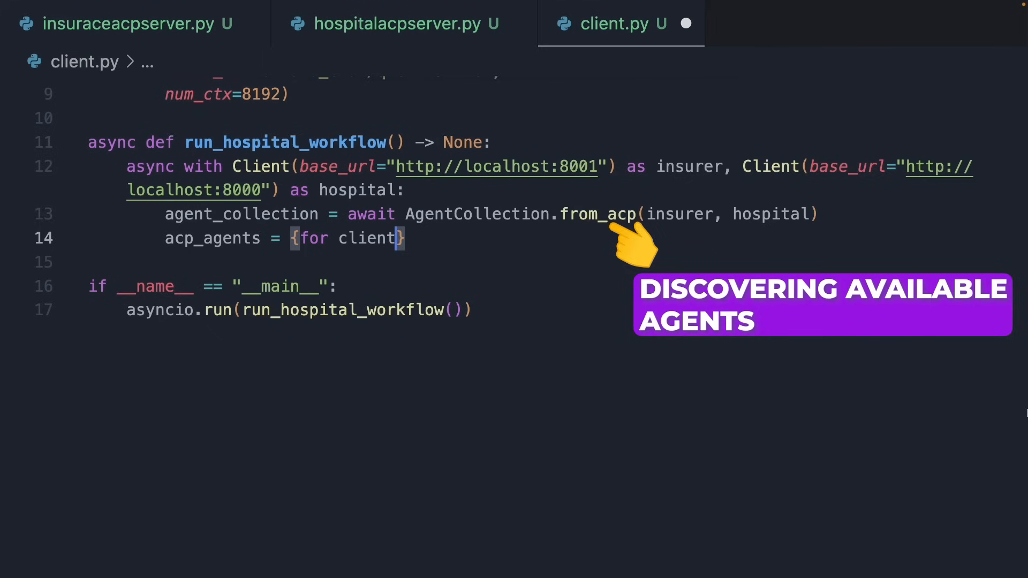
text(, agent in agent_collection.agents)
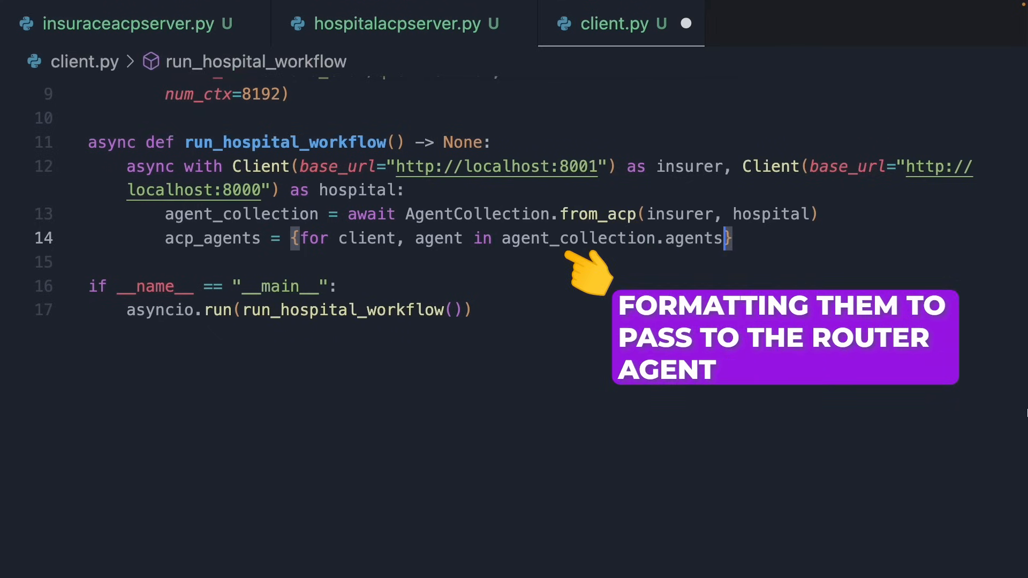
text(agent.name: {'agent':agent)
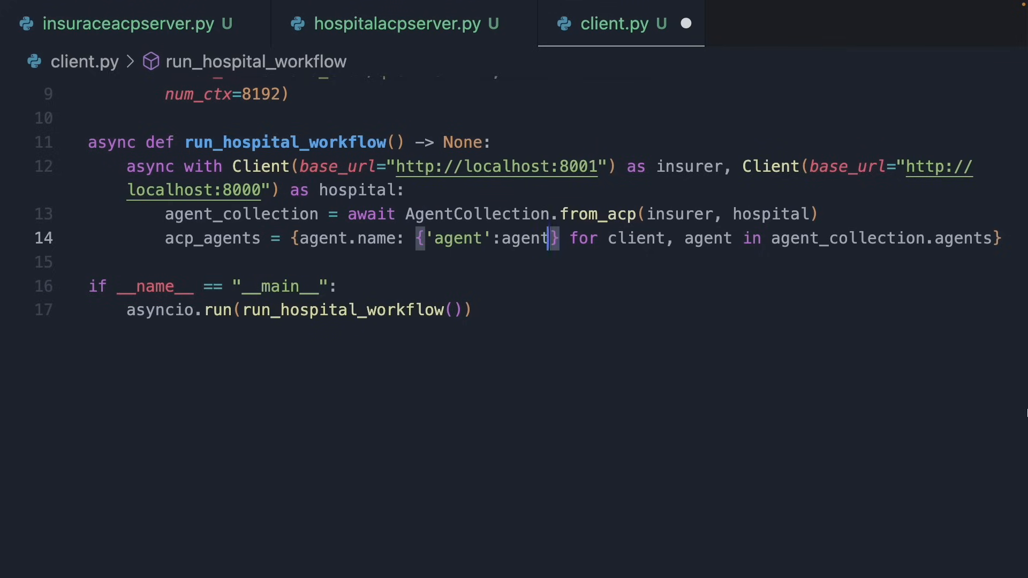
text(, 'client':client)
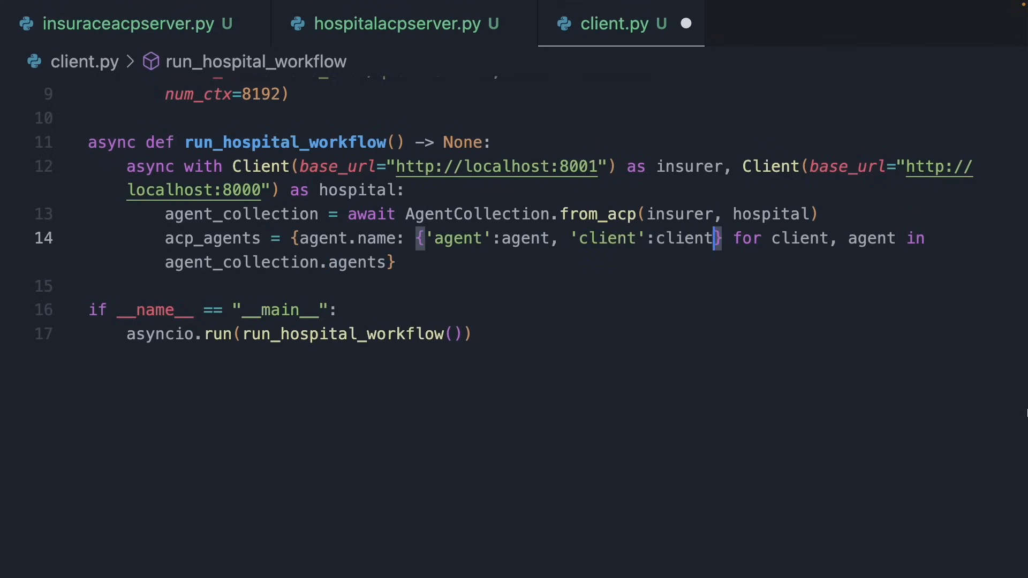
text(print()
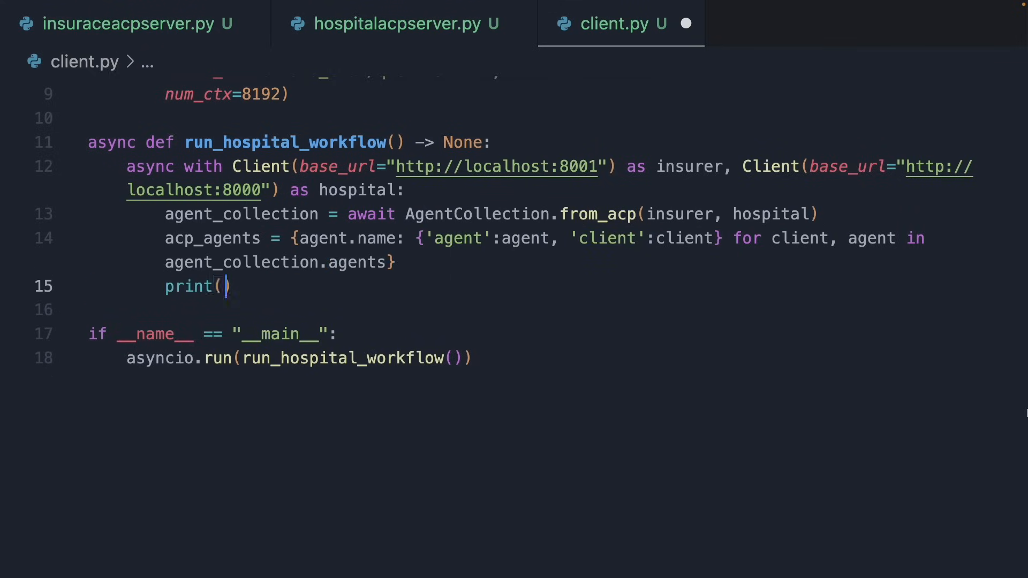
text(acp_agents)
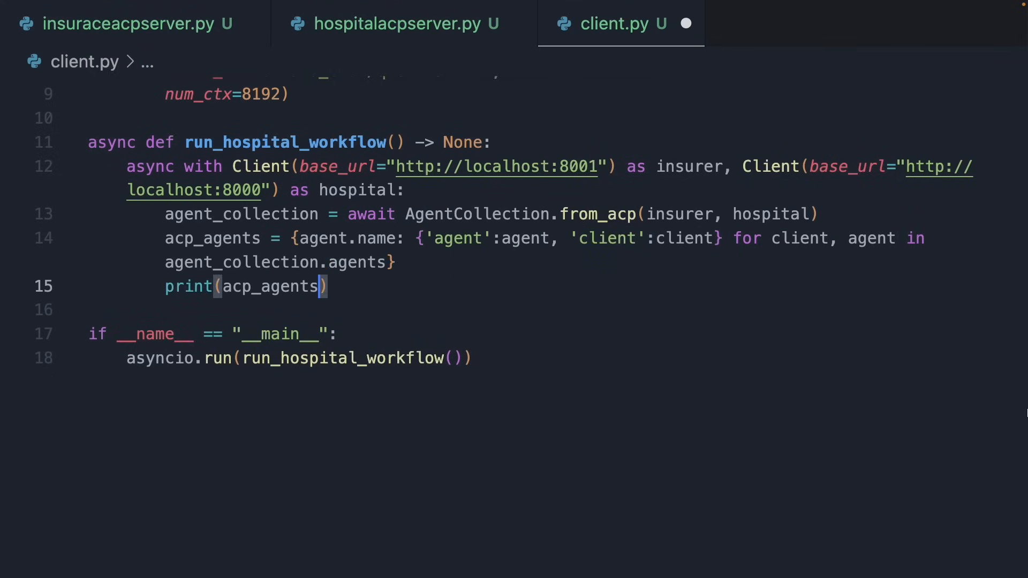
Create acpagent = ACPCallingAgent(acp_agents, model) and await its run on the combined rehab-and-waiting-period question
text(acpagent)
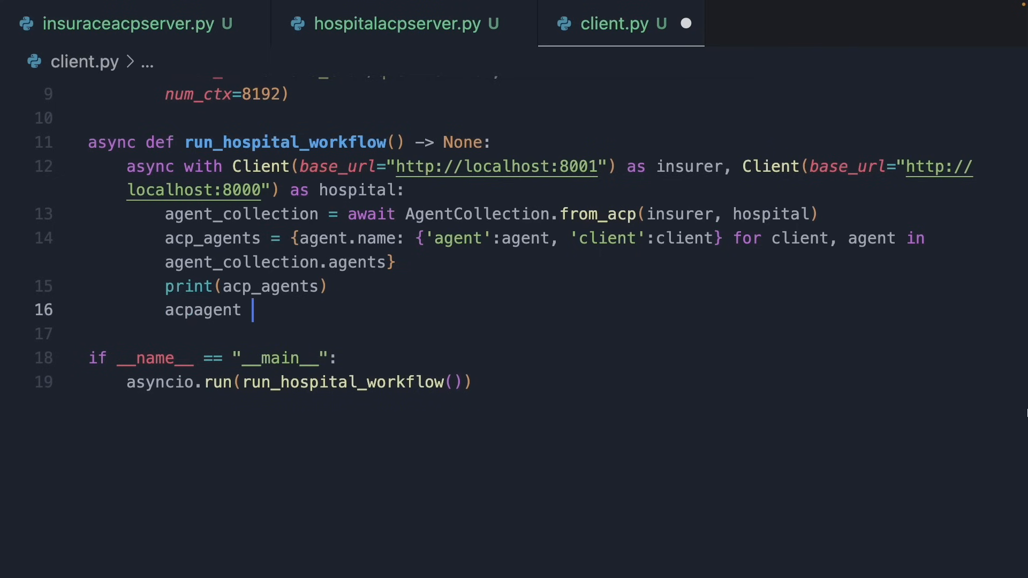
text(= ACPCallingAgent(acp_agents=)
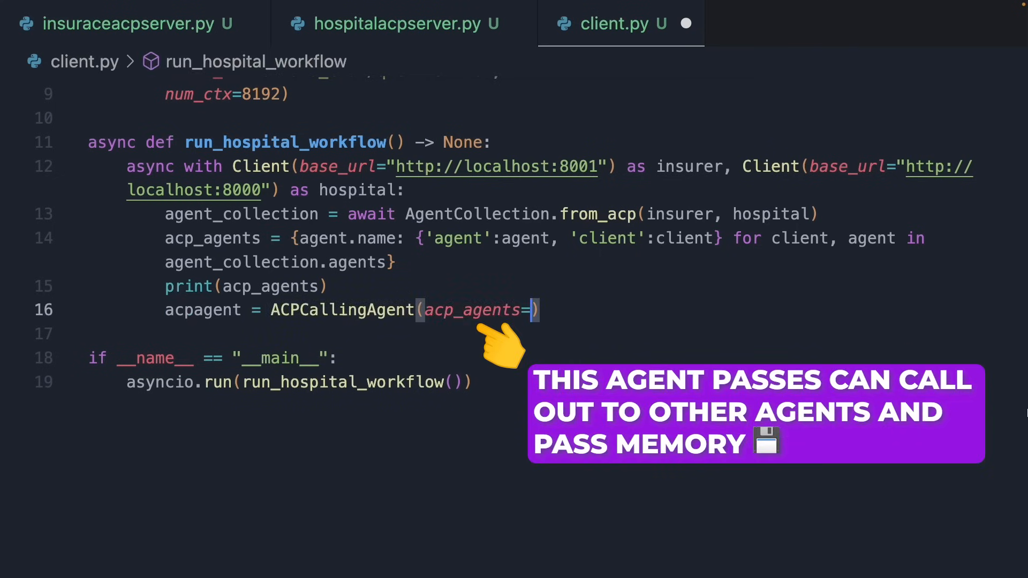
text(acp_agents, model=model)
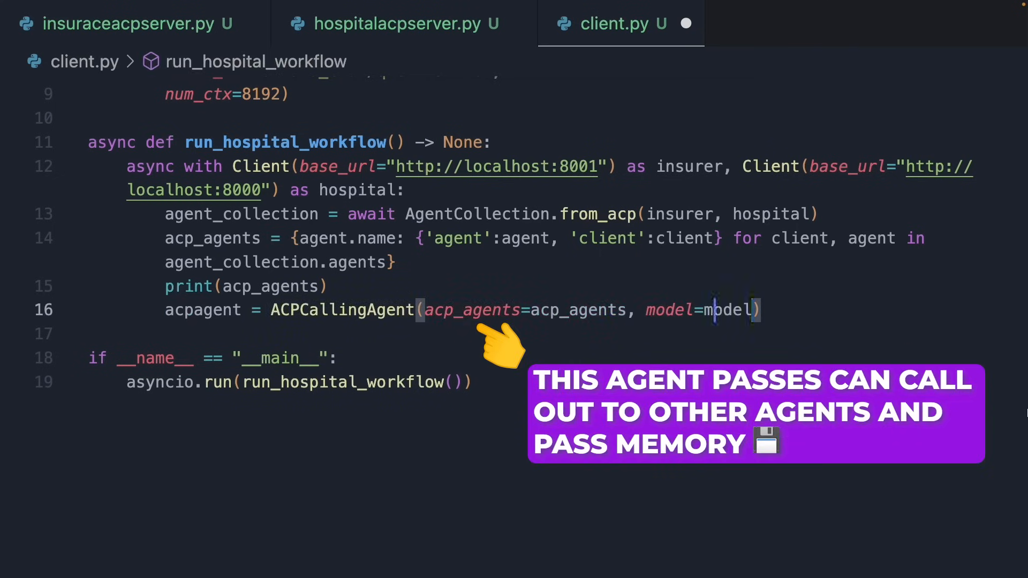
text(result = await)
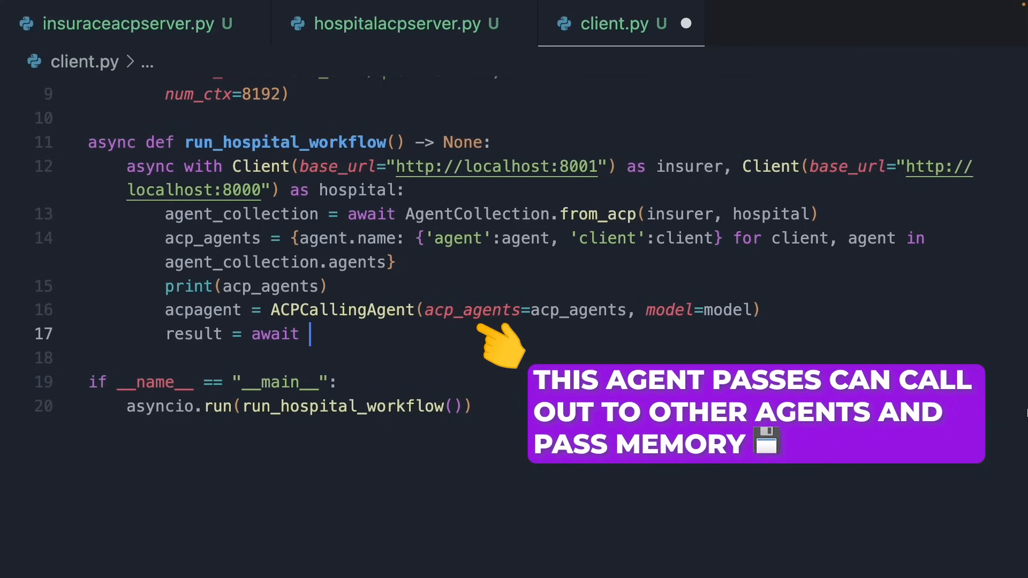
text(acpagent.run(""))
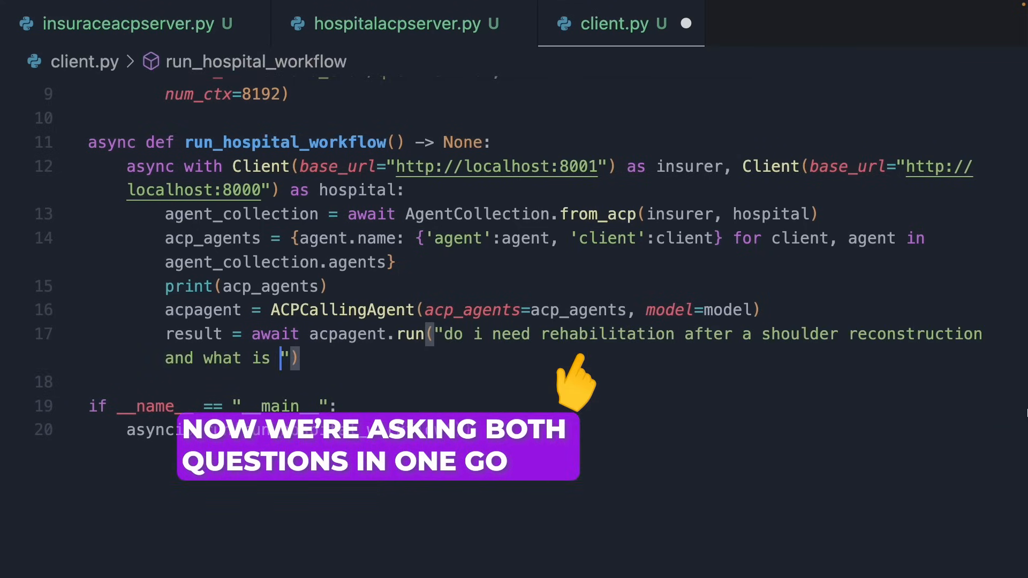
text(the waiting period from my insurance?)
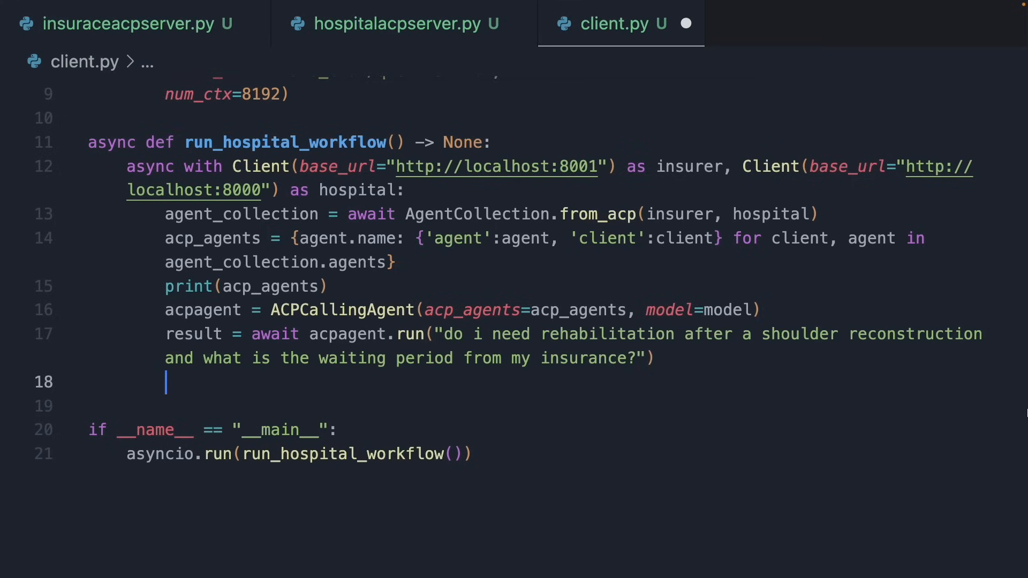
Print the final result in yellow as f"Final result: {result}" with Fore colour reset
text(print(Fore.)
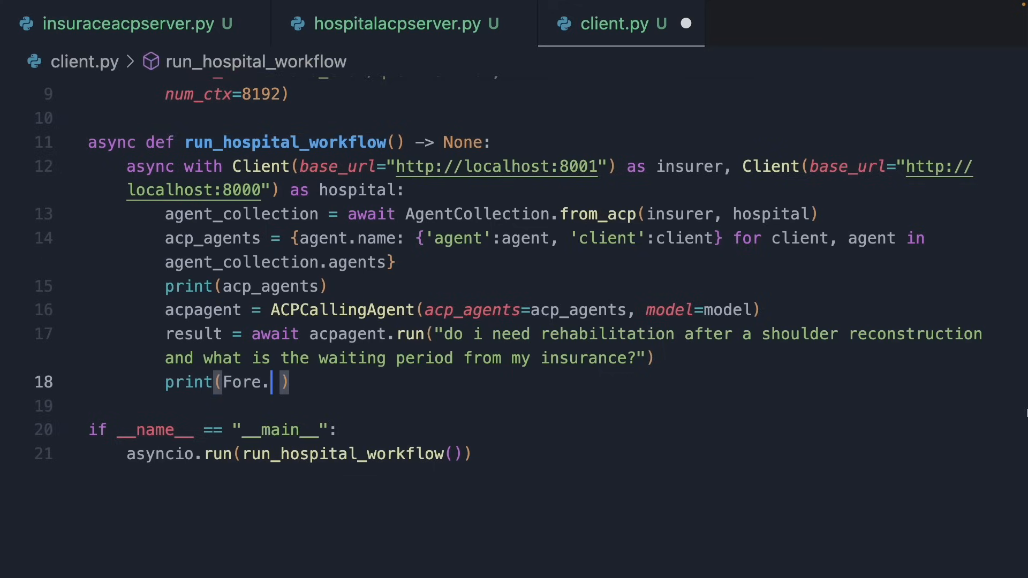
text(YELLOW + f"Final result")
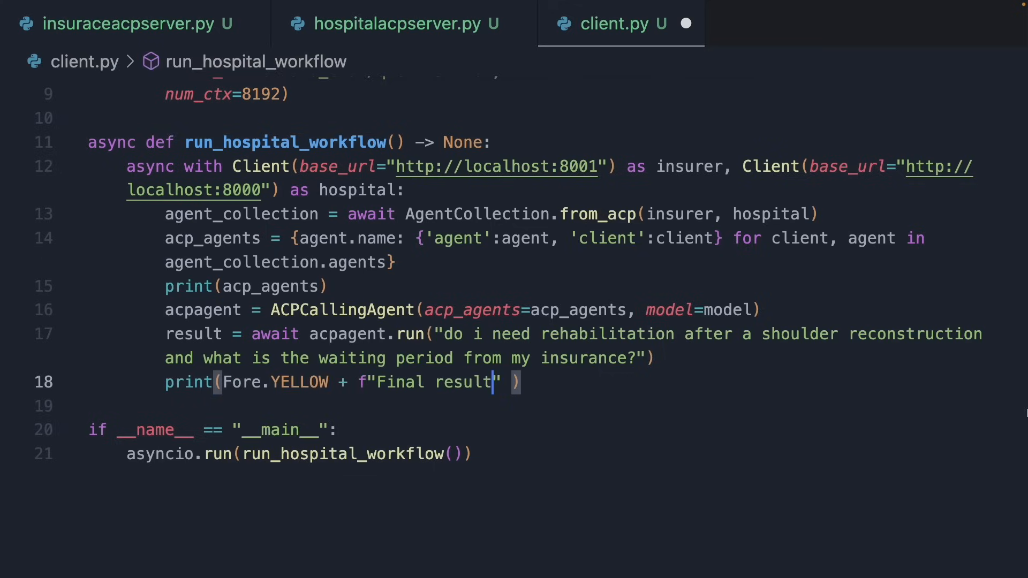
text(: {result}" + Fore.)
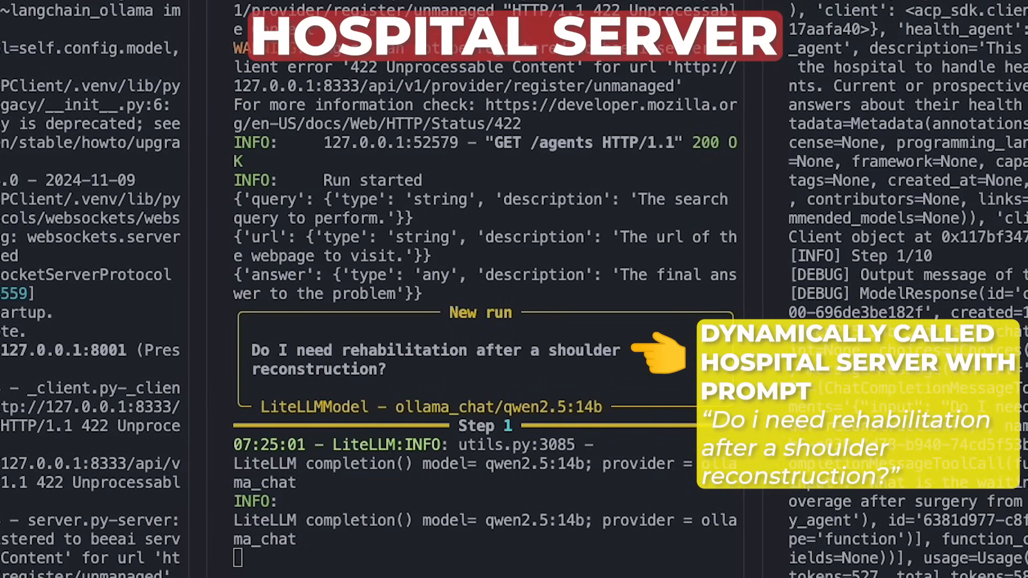
Scroll the hospital server terminal to follow its web search on shoulder reconstruction rehabilitation
scroll(down, 3)
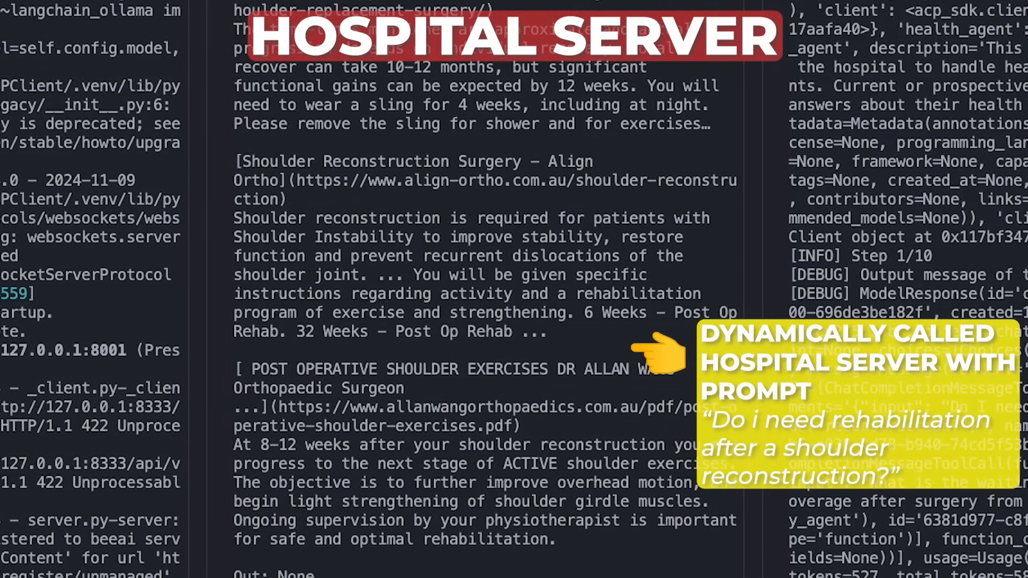